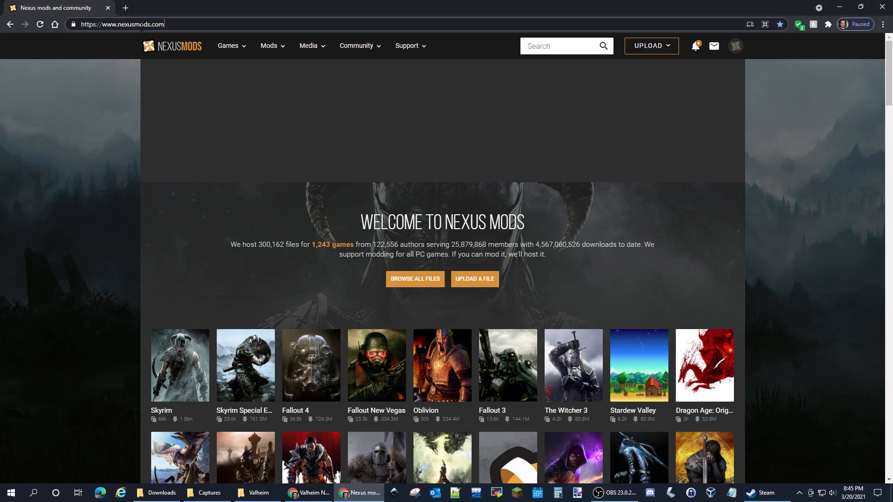
mouse_move(196, 45)
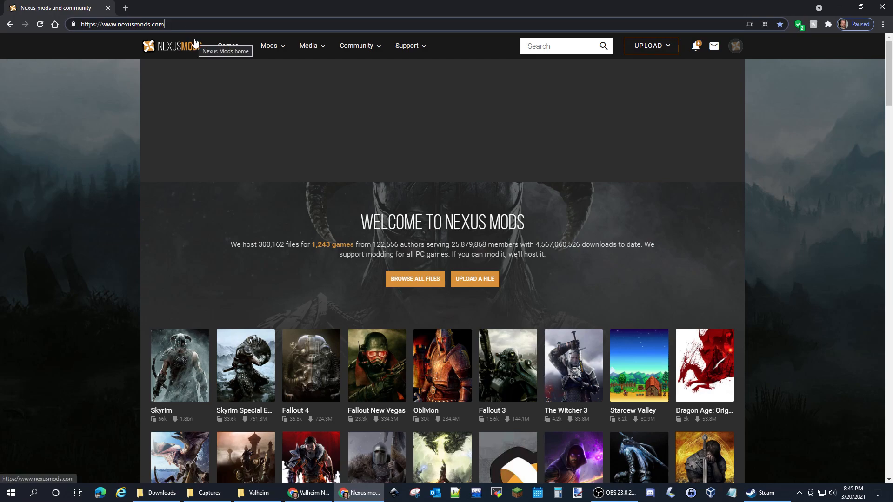
- Go to the Valheim section on Nexus Mods and browse its hot mods
text(valheim)
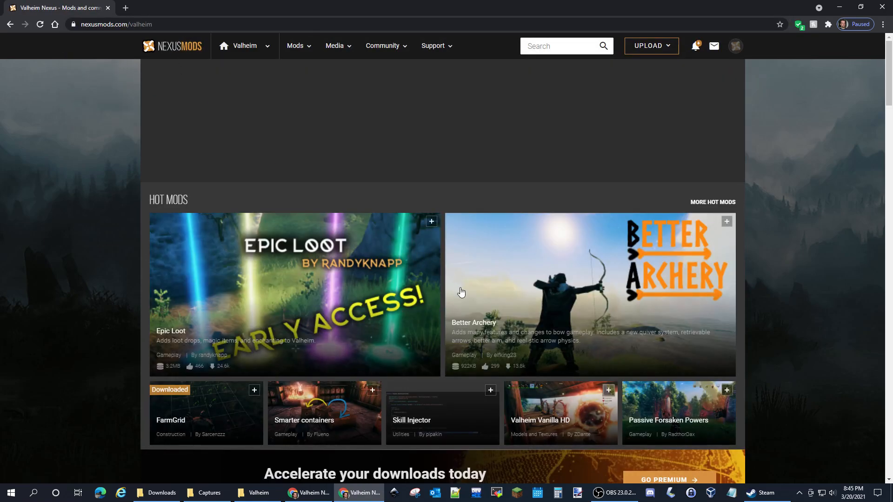
scroll(down, 3)
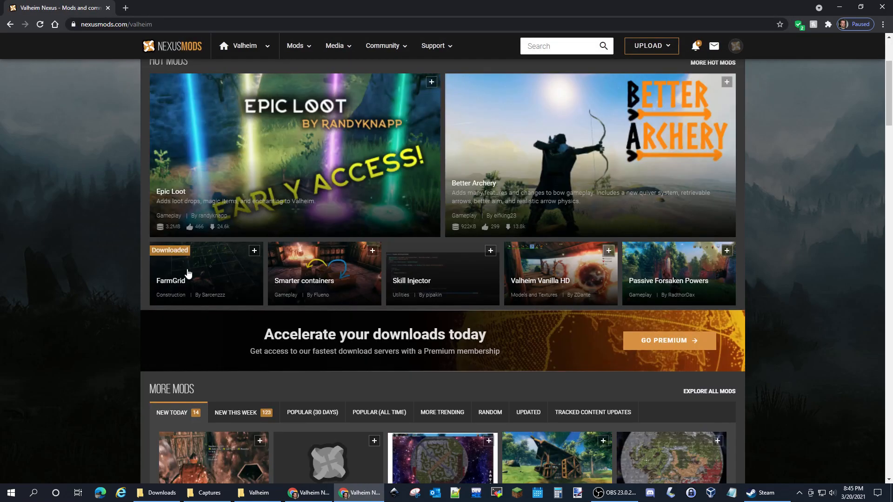
scroll(down, 3)
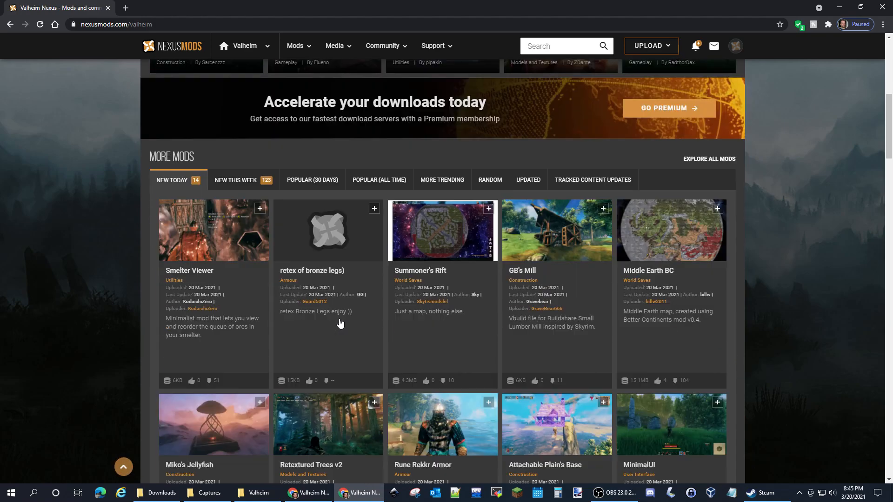
scroll(up, 3)
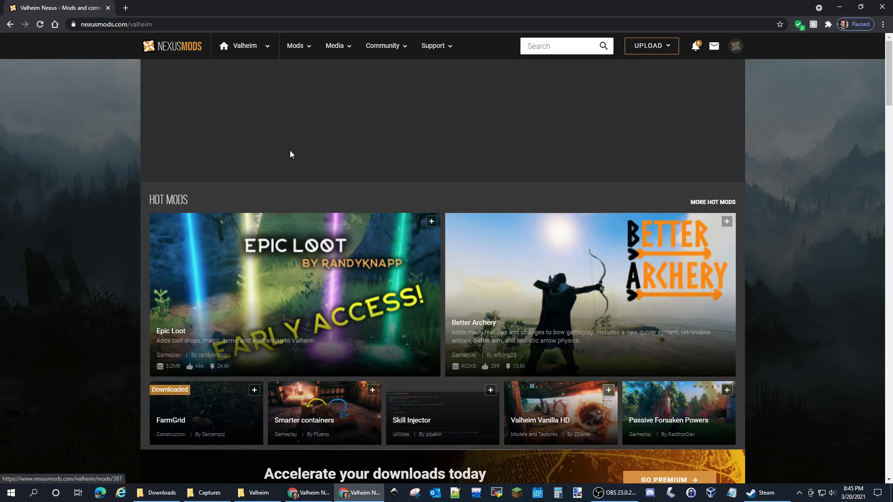
mouse_move(255, 56)
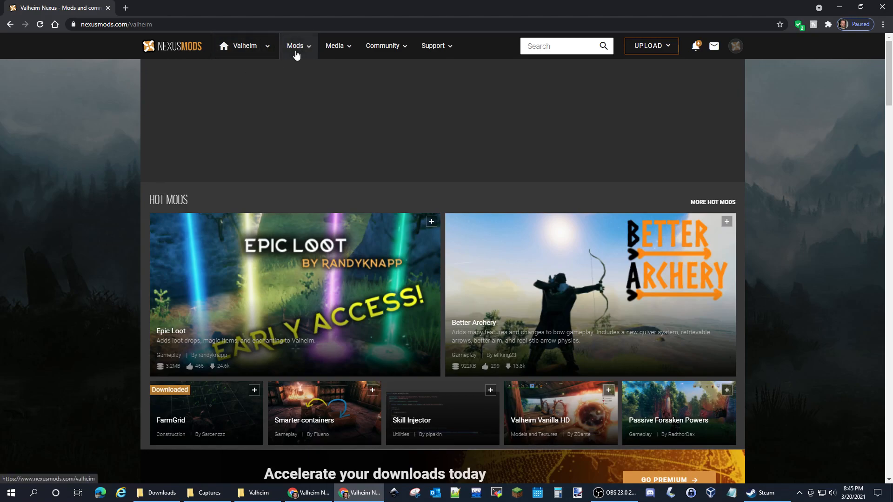
- Show the all-time most endorsed Valheim mods and scroll through the top entries
click(295, 46)
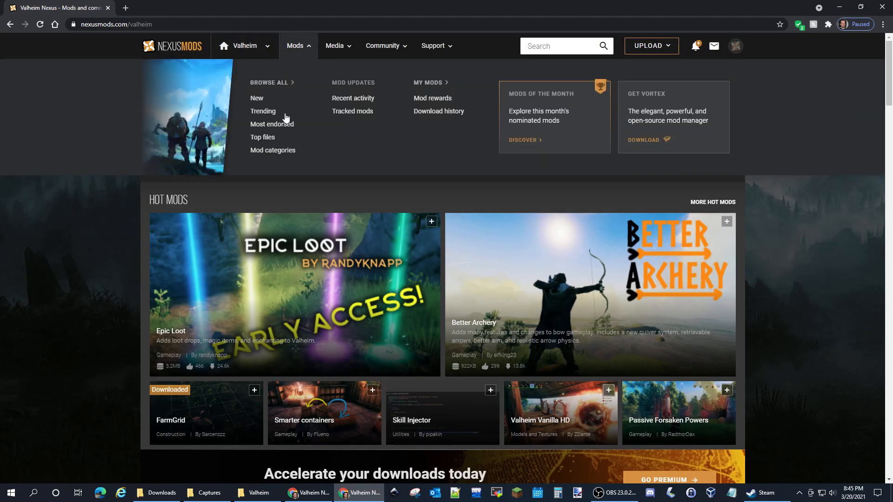
click(272, 125)
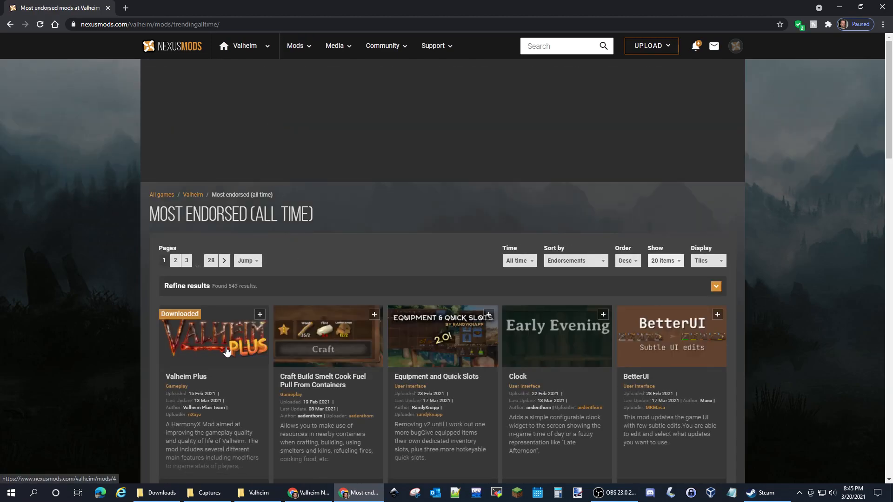
scroll(down, 3)
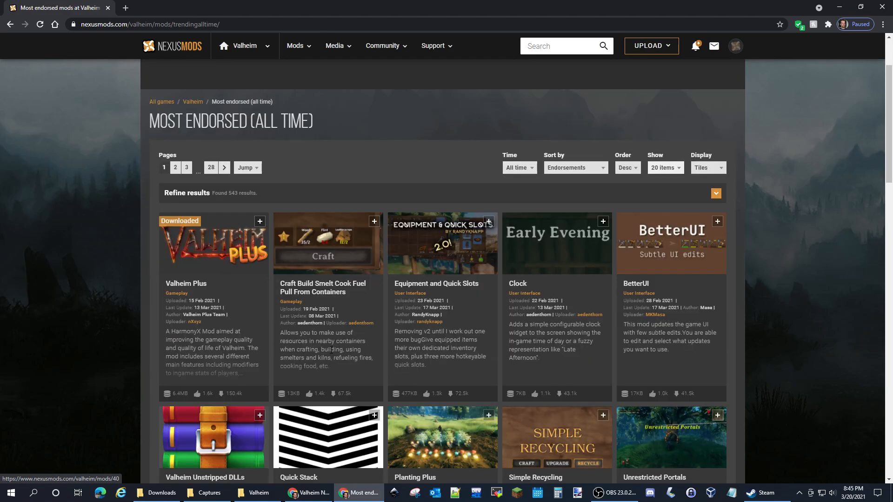
scroll(down, 3)
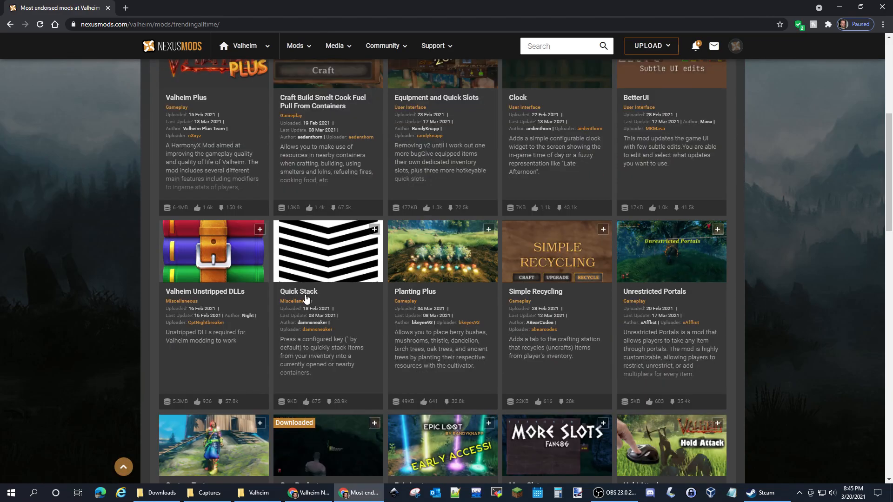
scroll(down, 3)
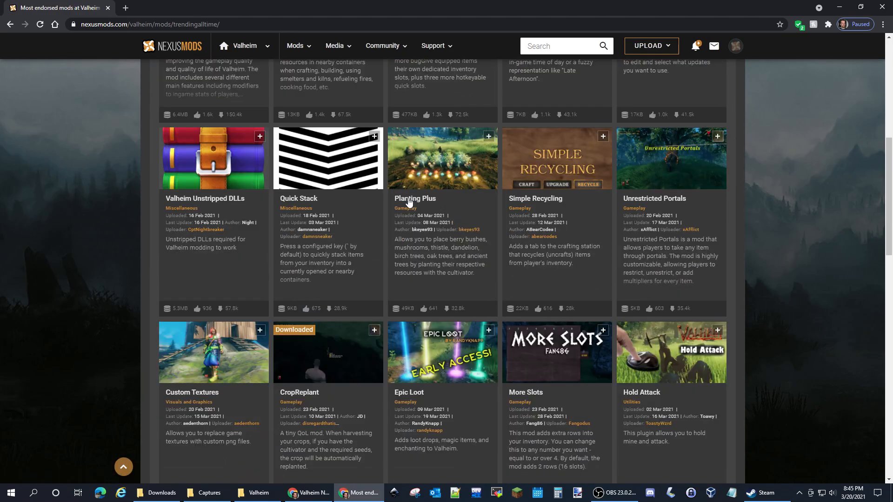
scroll(down, 3)
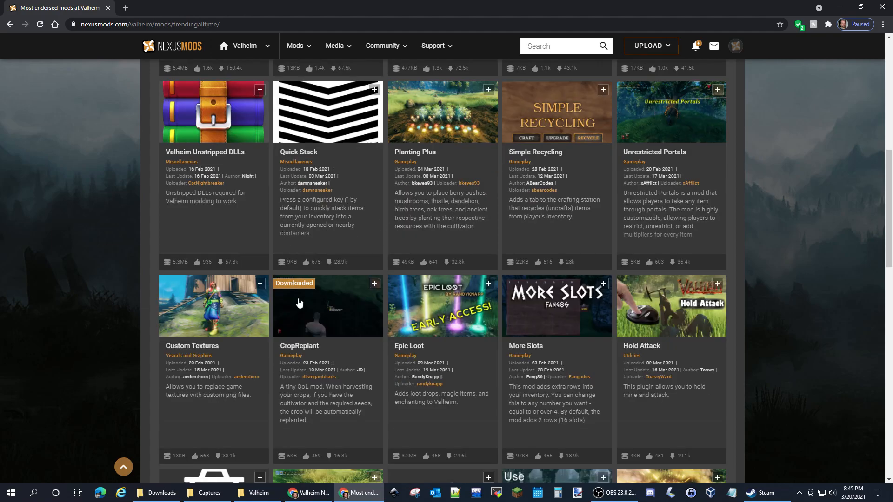
mouse_move(317, 349)
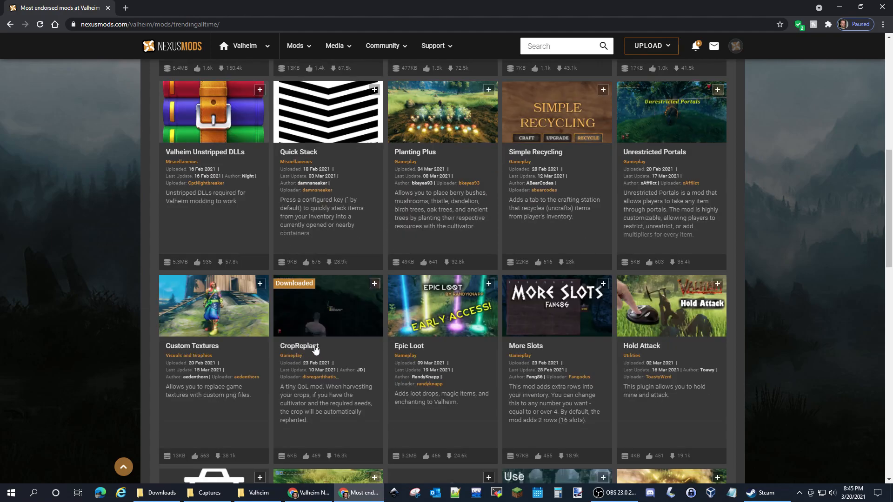
scroll(down, 3)
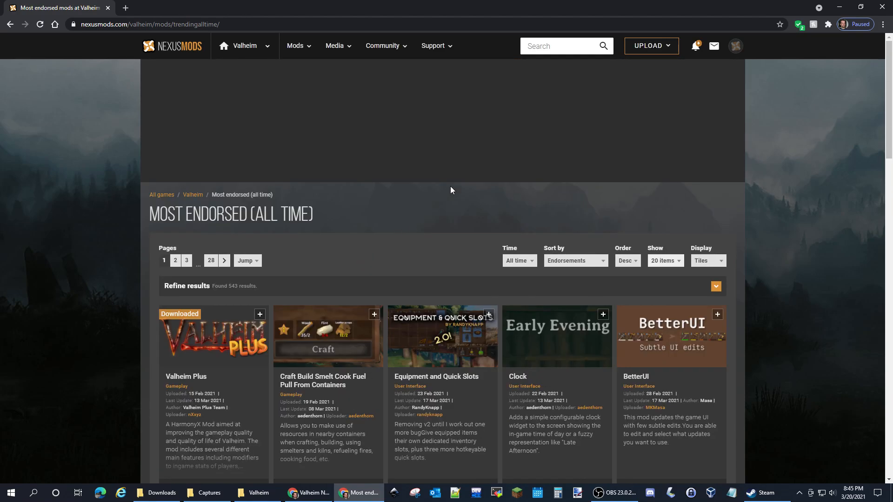
- Search 'farm', open the FarmGrid mod page, and view its Files tab
click(563, 46)
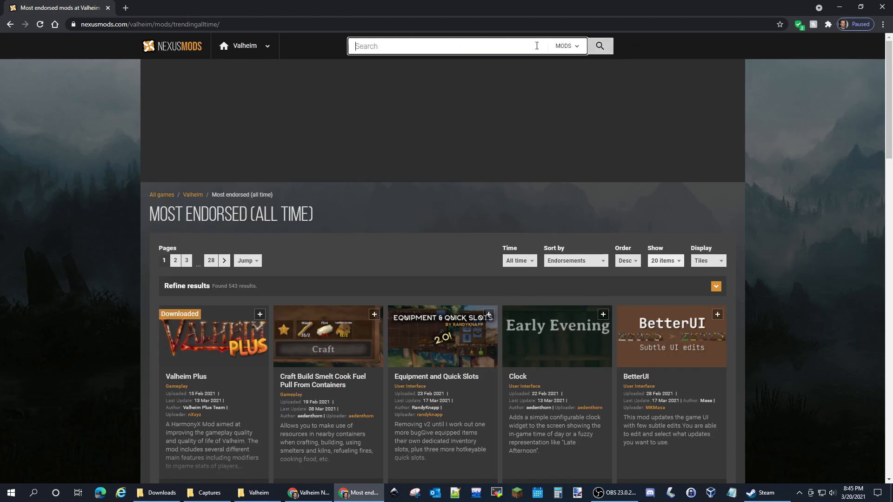
text(farm gr)
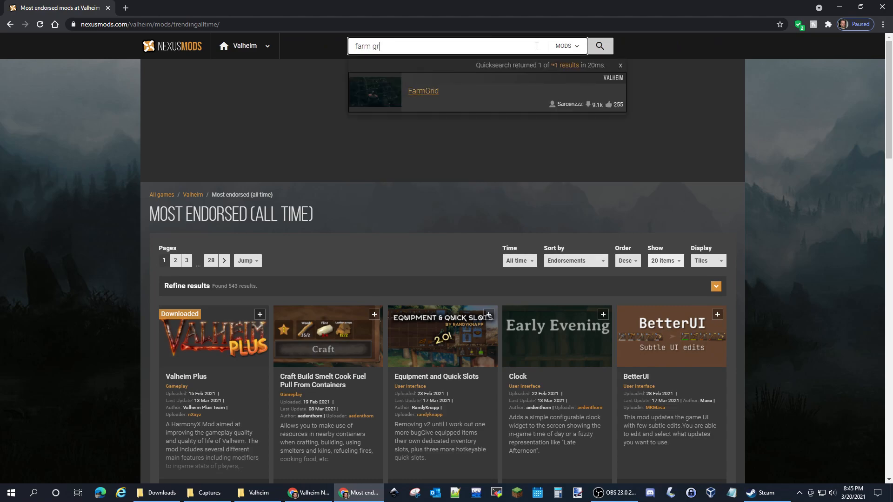
click(423, 91)
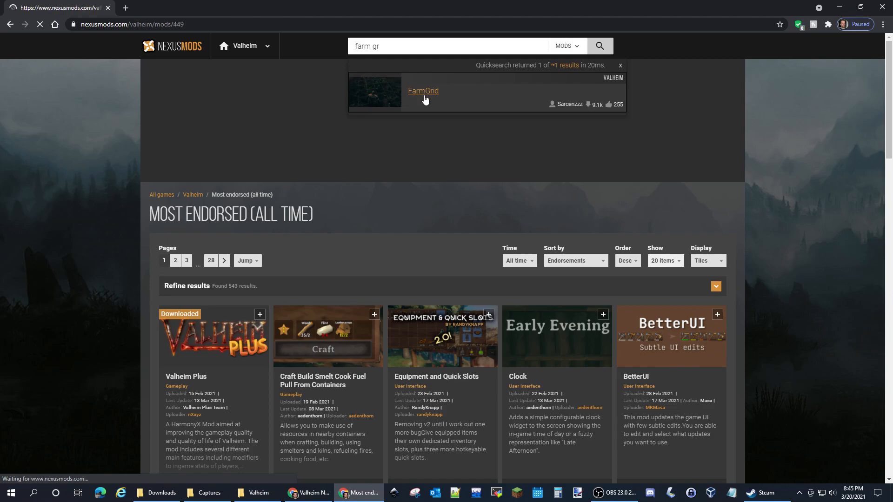
click(422, 91)
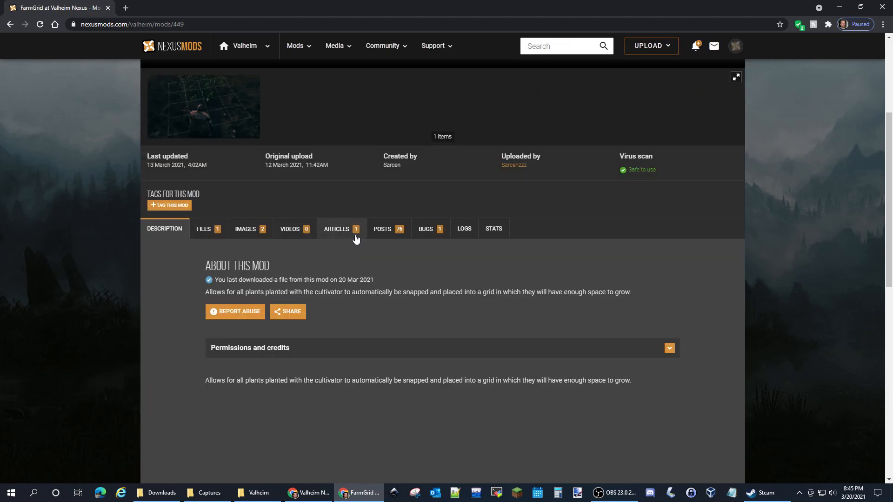
click(203, 228)
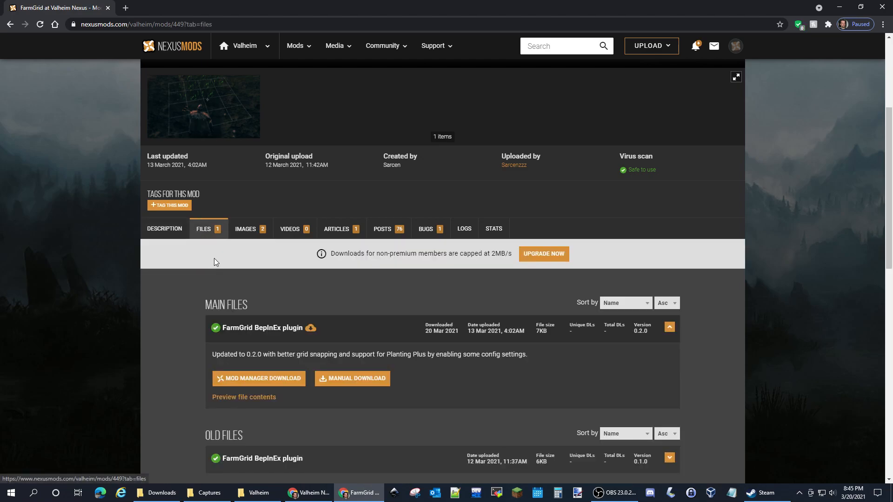
scroll(down, 3)
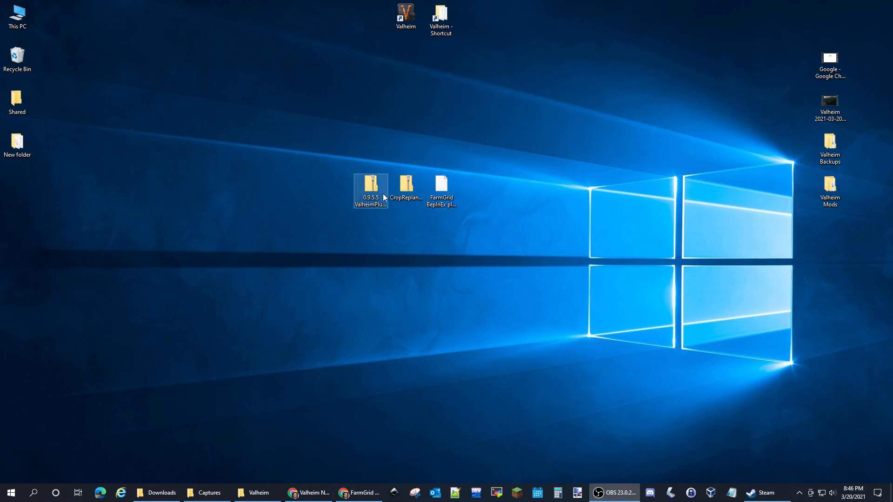
click(406, 184)
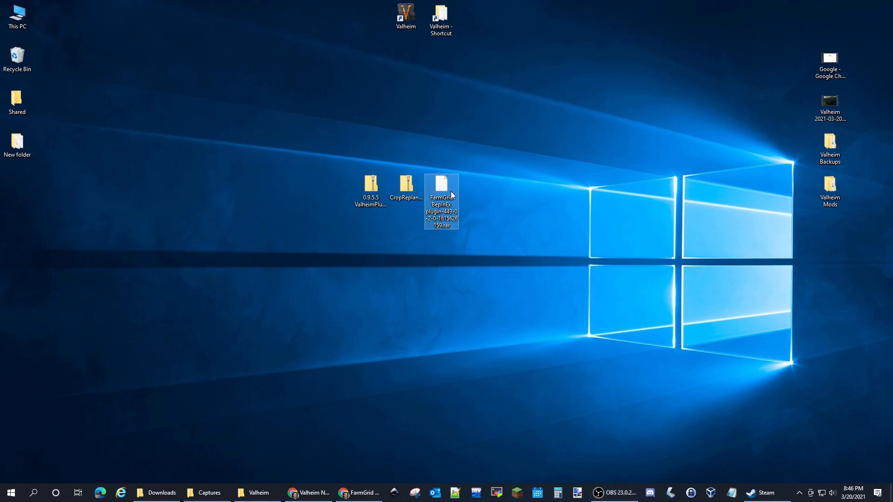
mouse_move(264, 165)
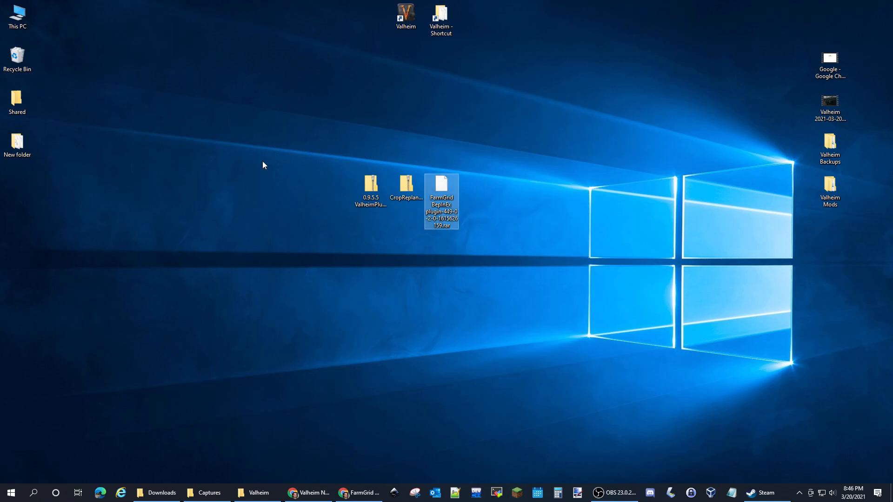
click(440, 18)
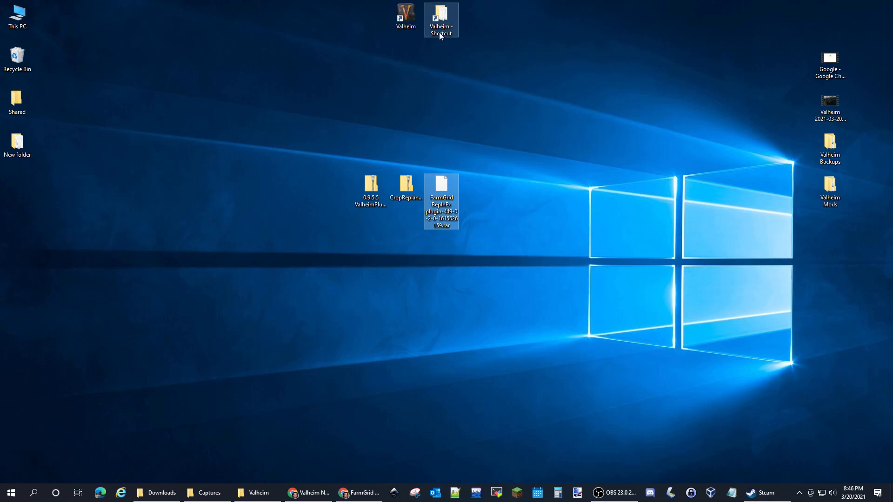
mouse_move(441, 20)
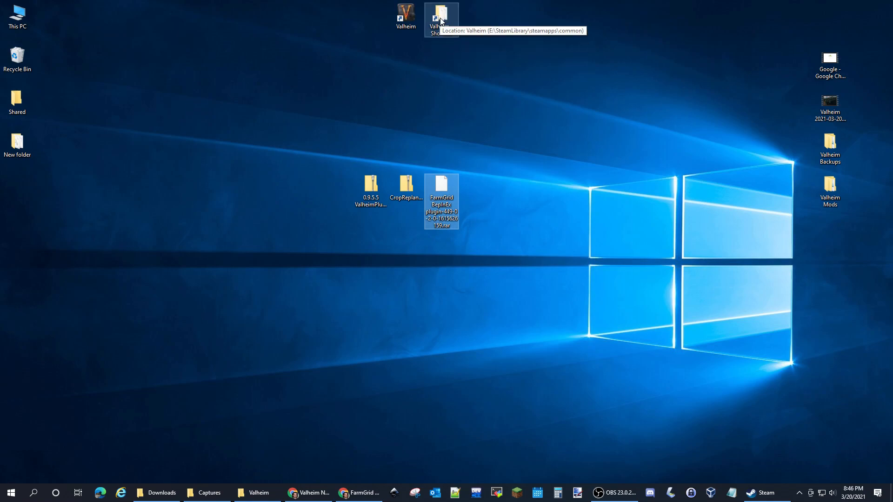
mouse_move(756, 486)
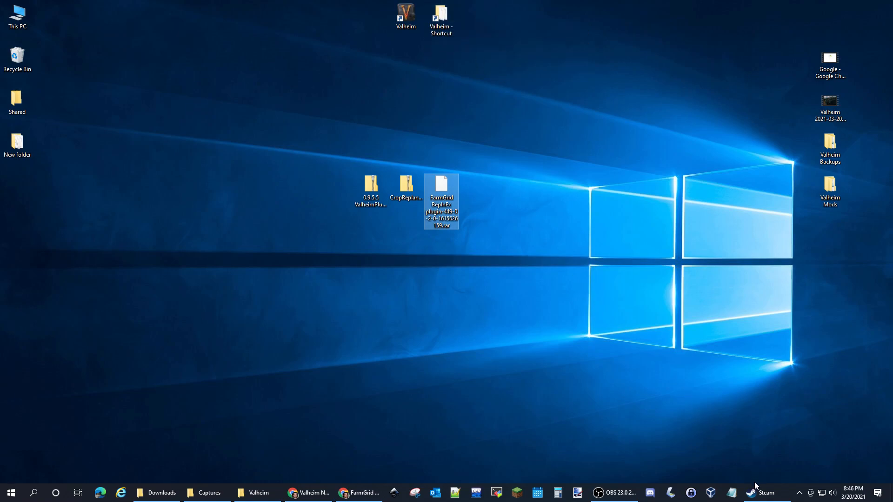
- Browse Valheim's local files from the Steam library's Manage menu
click(766, 493)
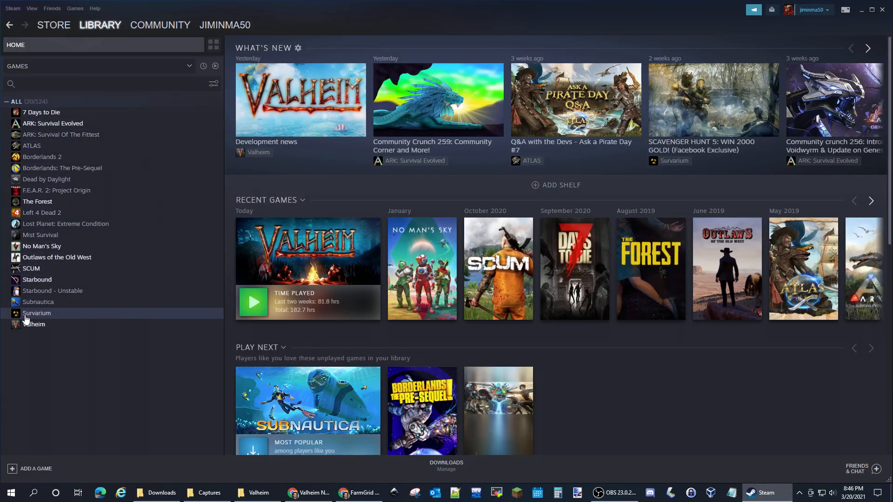
right_click(34, 324)
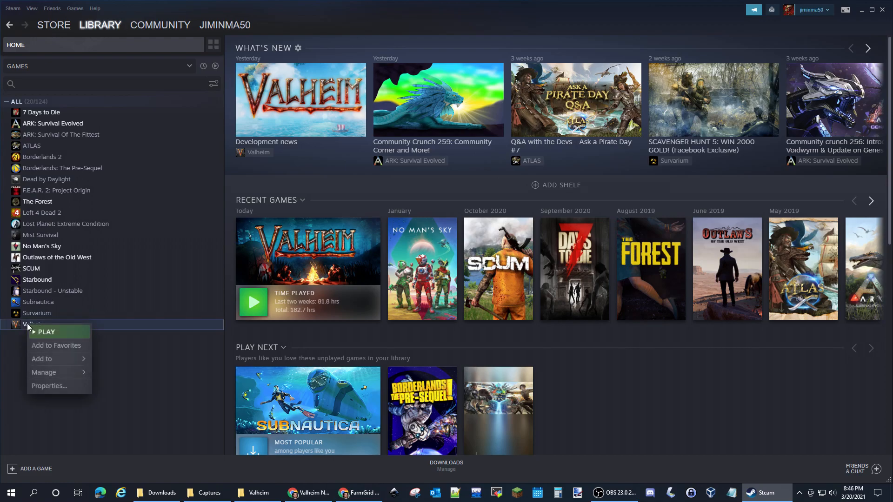
mouse_move(43, 372)
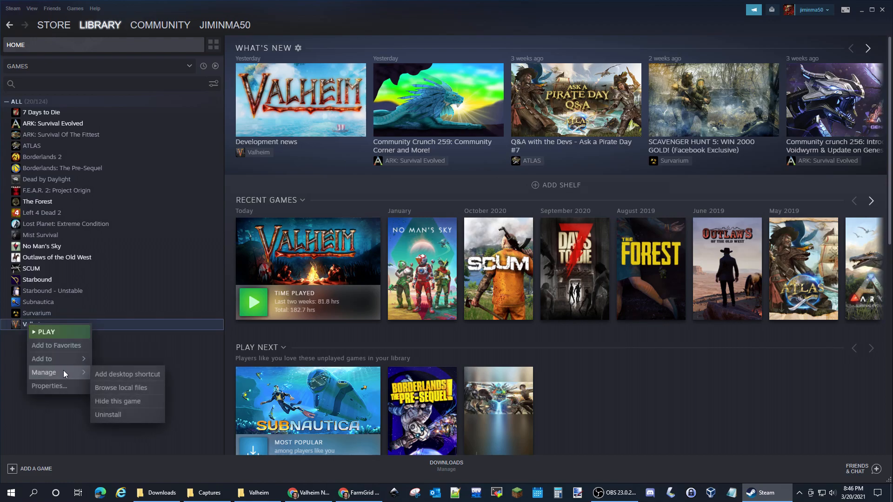
mouse_move(121, 388)
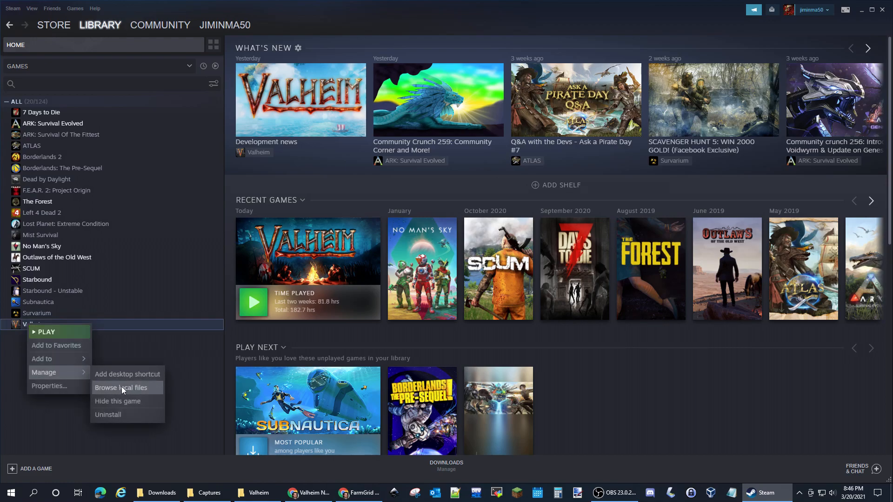
click(121, 388)
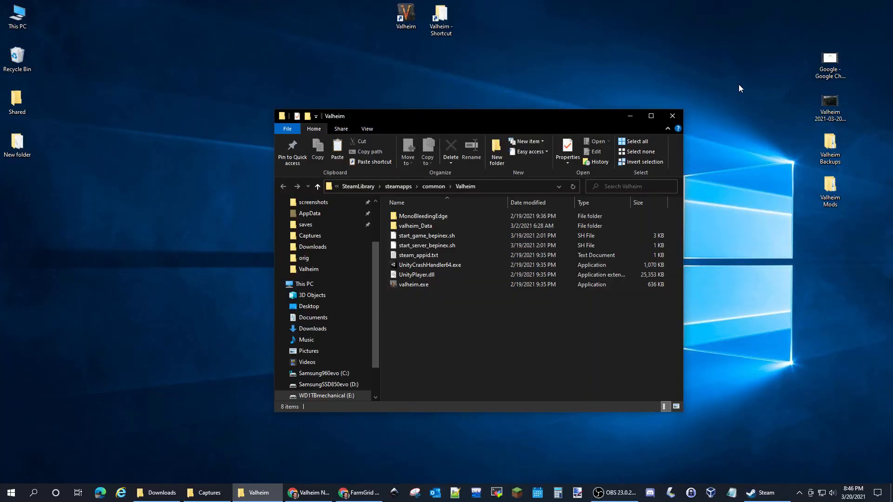
- Extract the CropReplant and FarmGrid archives with 7-Zip into their own desktop folders
click(419, 255)
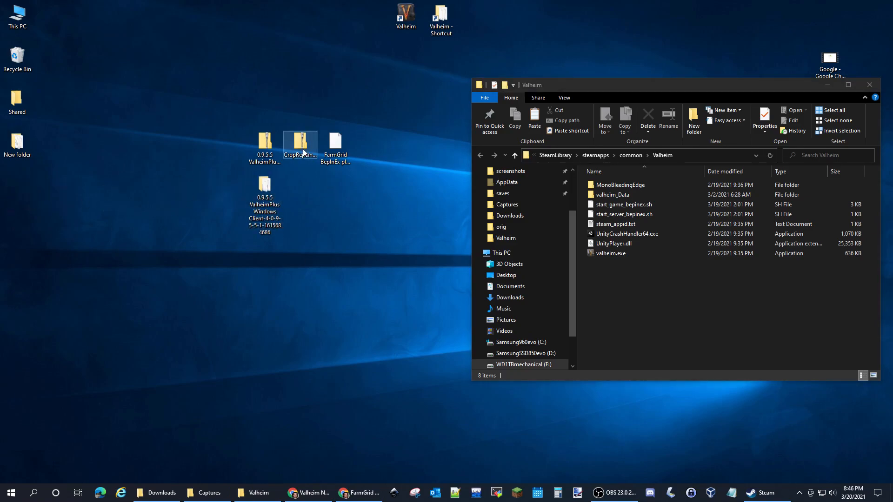
right_click(300, 142)
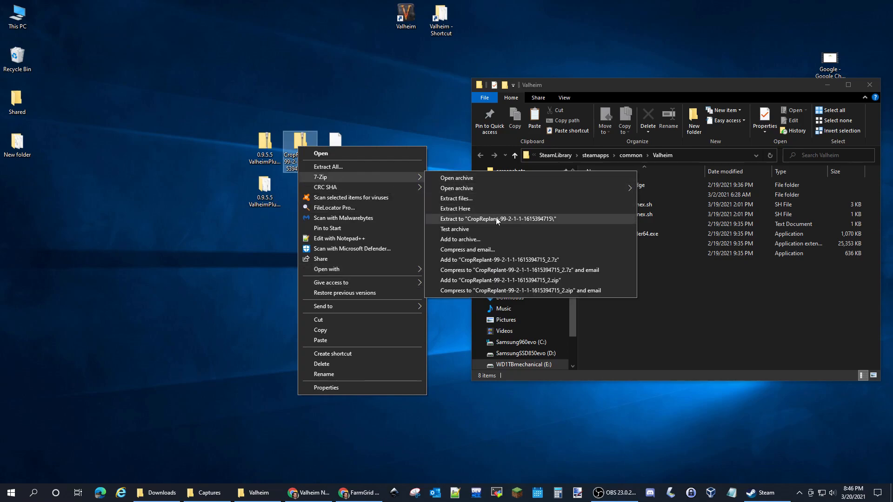
click(496, 219)
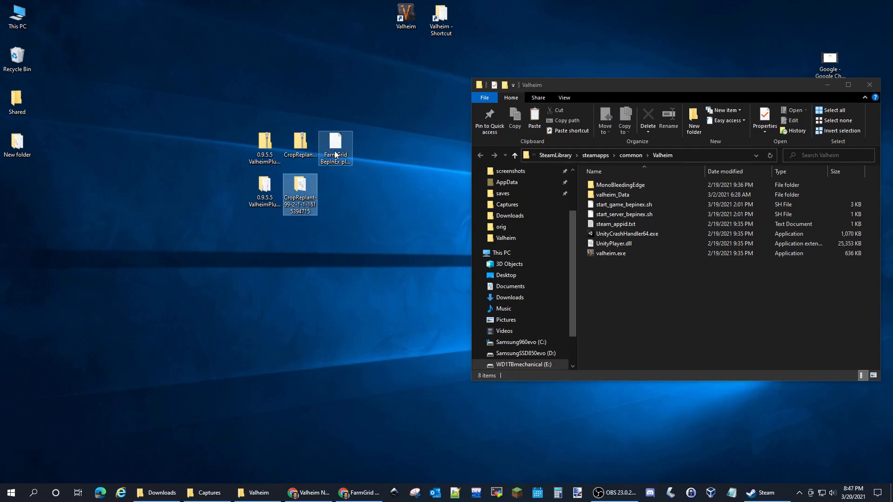
right_click(335, 148)
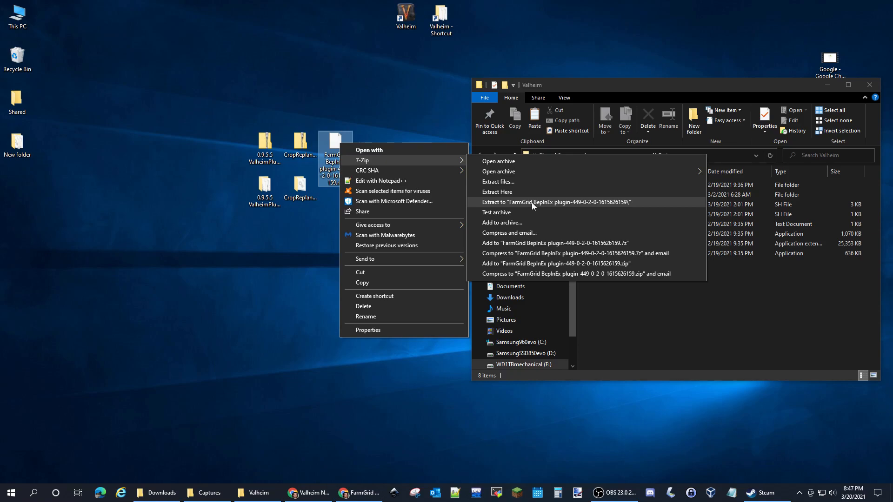
click(556, 202)
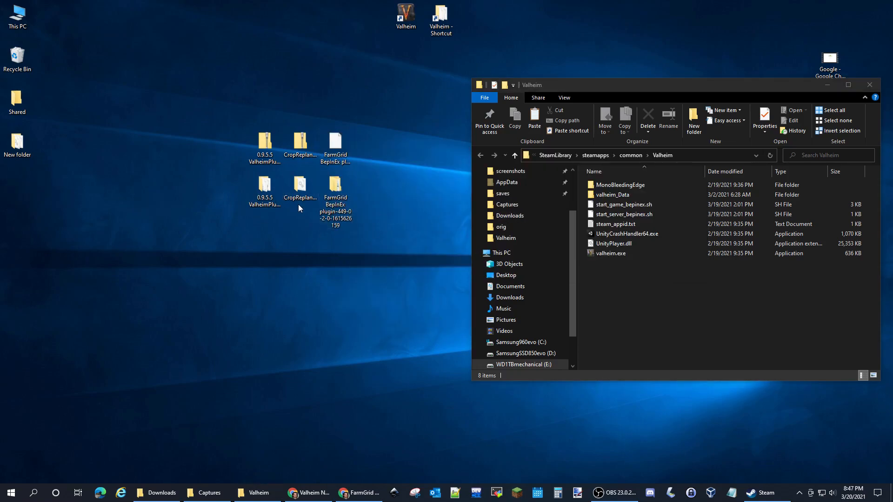
- Select all files in the extracted ValheimPlus folder to copy into Valheim's folder
click(336, 200)
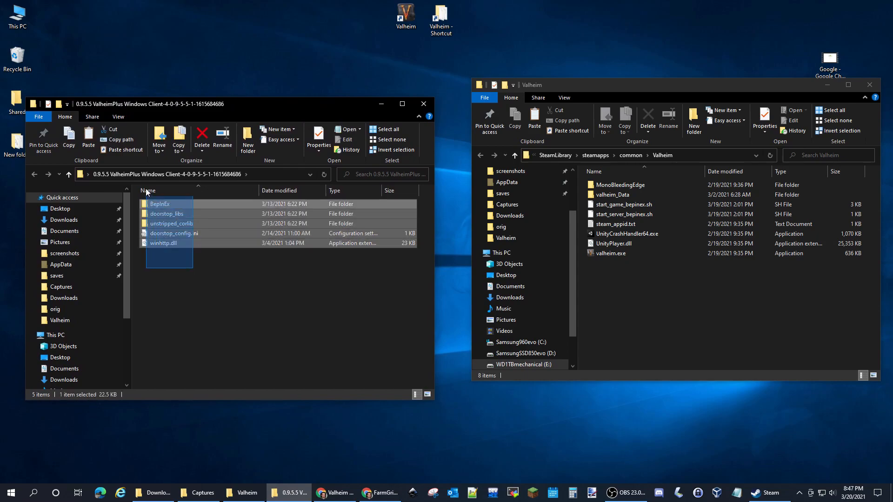
key(ctrl+a)
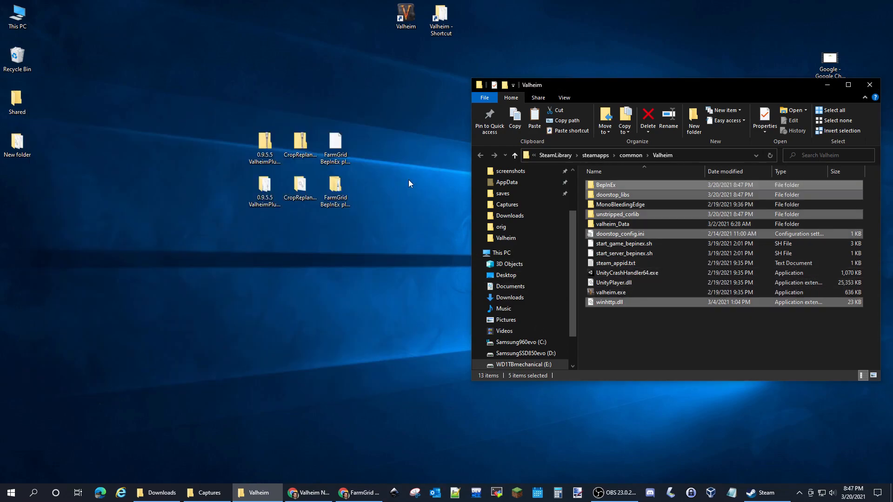
- Drag CropReplant.dll into Valheim's BepInEx\plugins folder
click(300, 186)
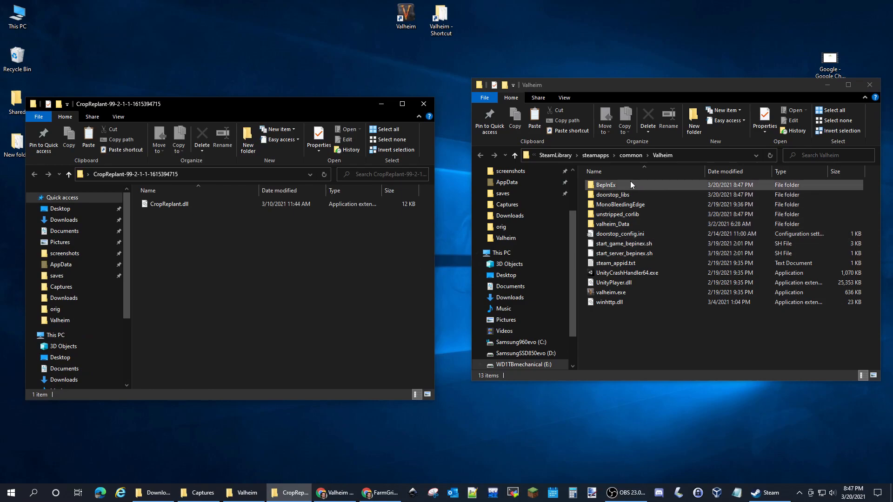
click(606, 184)
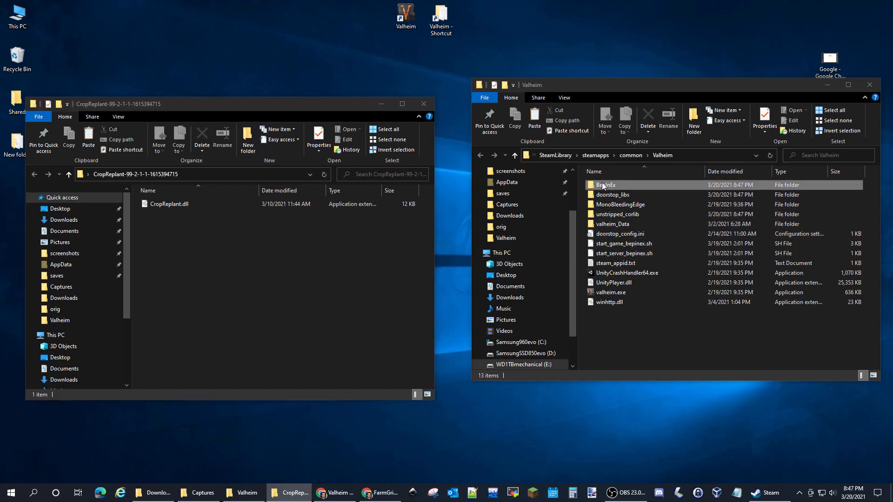
double_click(606, 185)
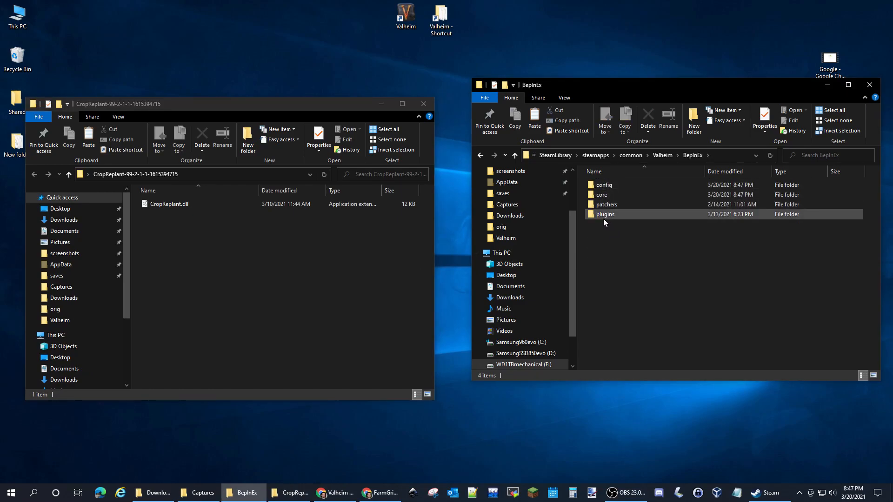
double_click(604, 214)
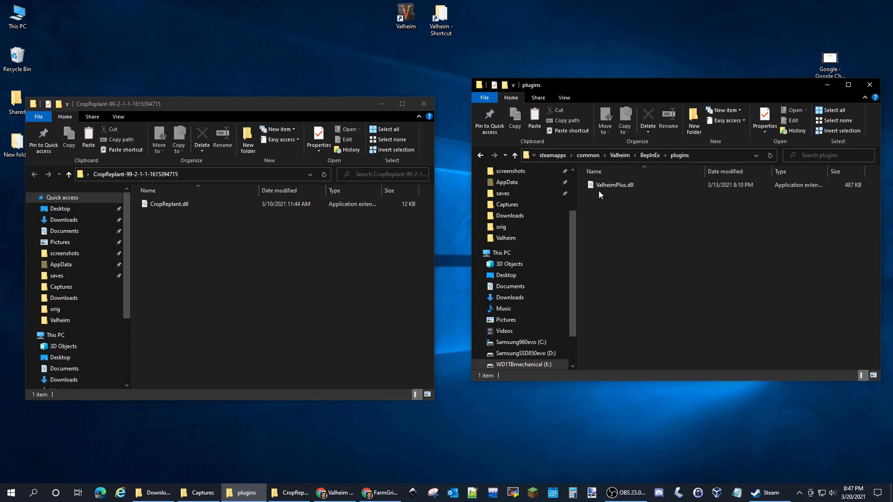
click(168, 204)
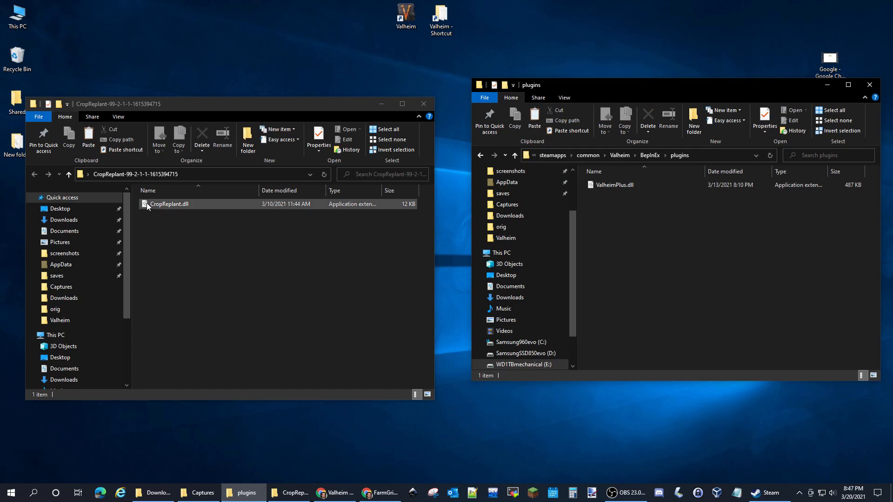
drag(169, 204, 640, 248)
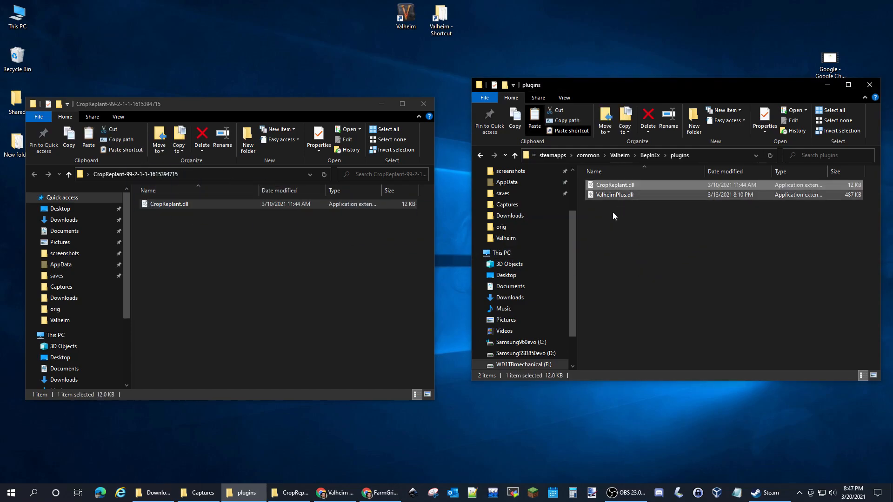
click(424, 103)
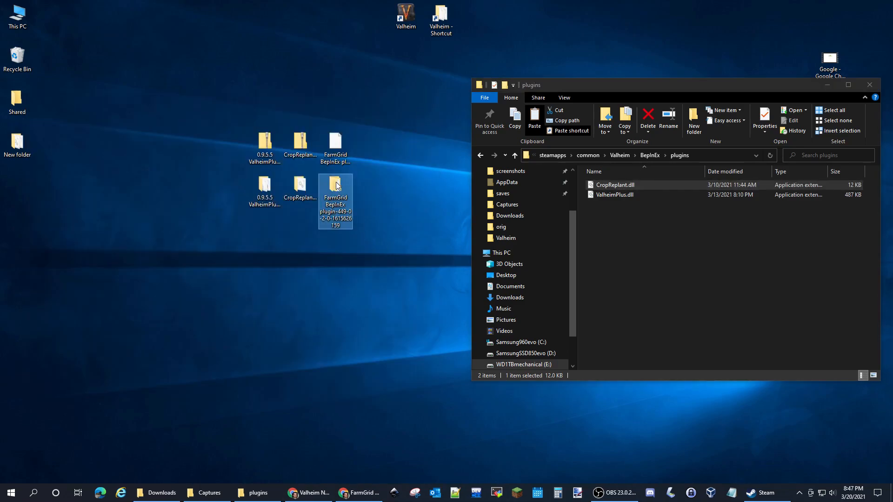
- Copy FarmGrid.dll from its extracted BepInEx folder into the plugins folder
double_click(335, 185)
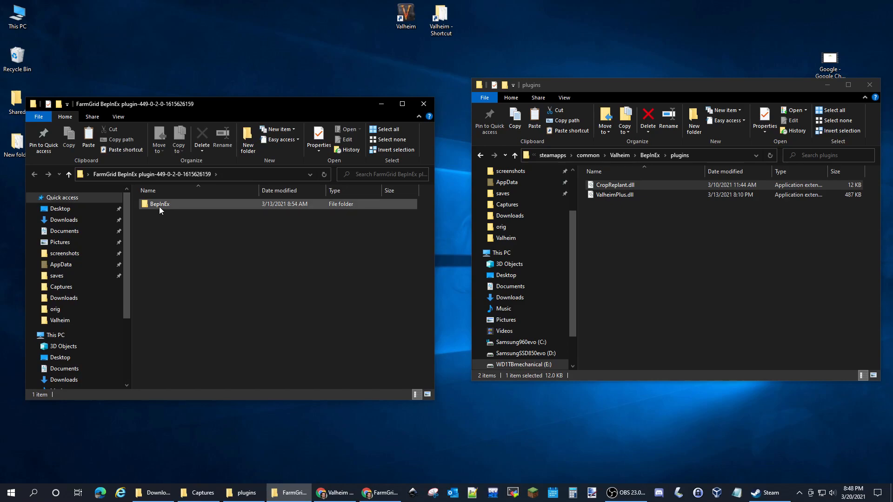
double_click(159, 203)
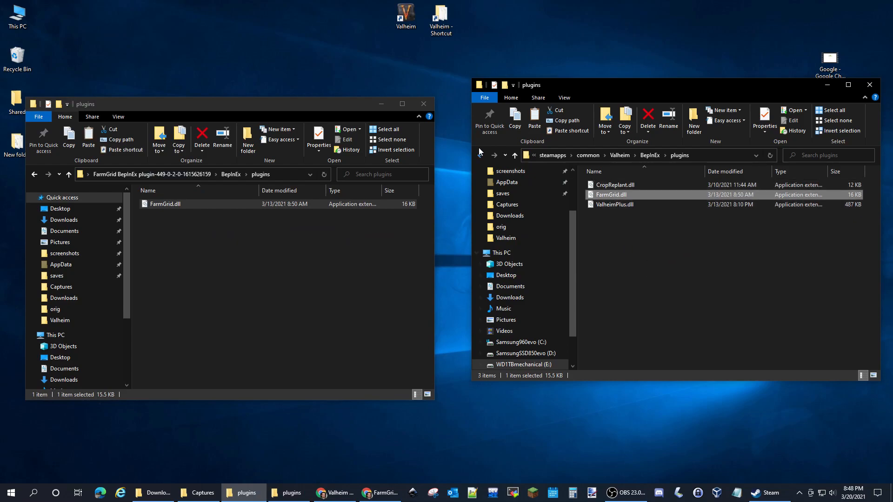
click(424, 104)
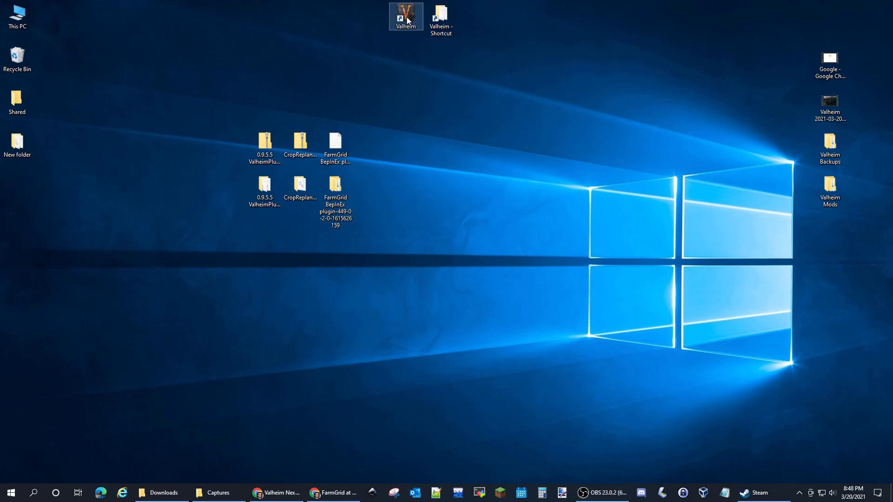
double_click(405, 16)
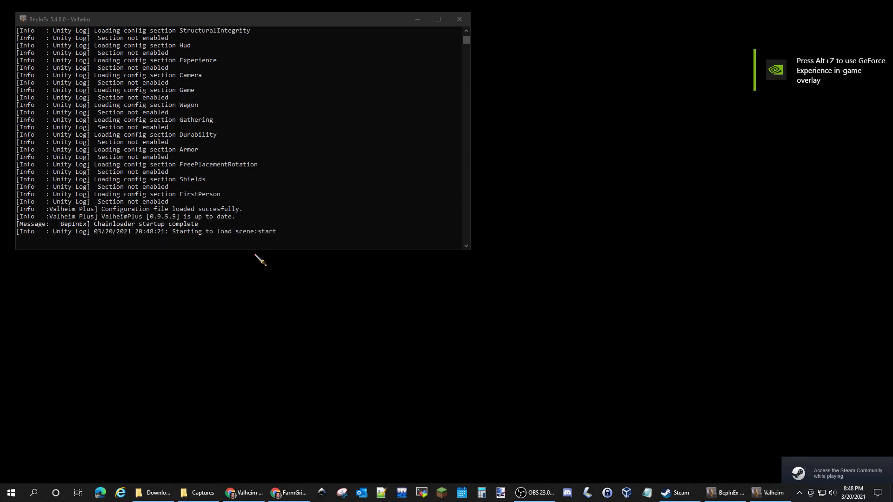
mouse_move(388, 363)
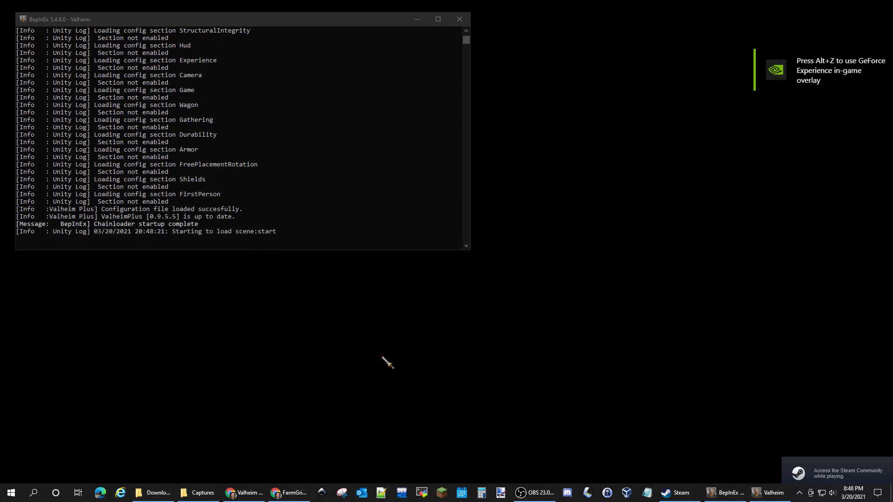
mouse_move(415, 343)
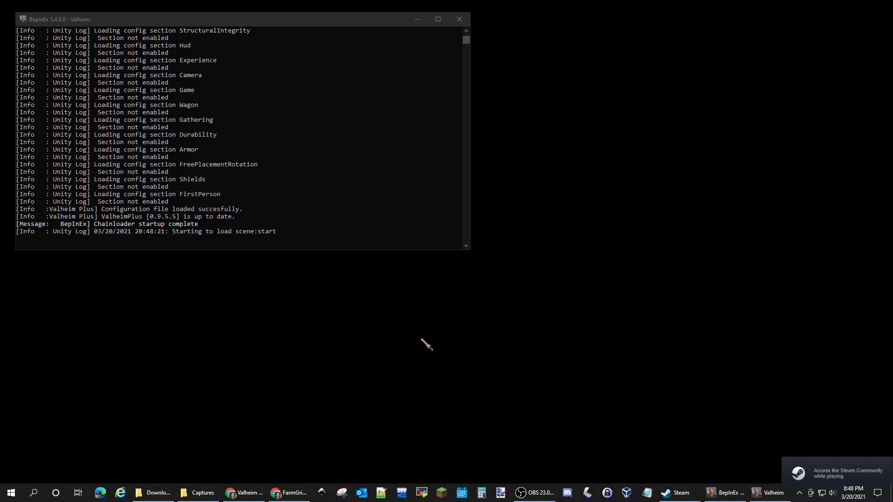
mouse_move(390, 286)
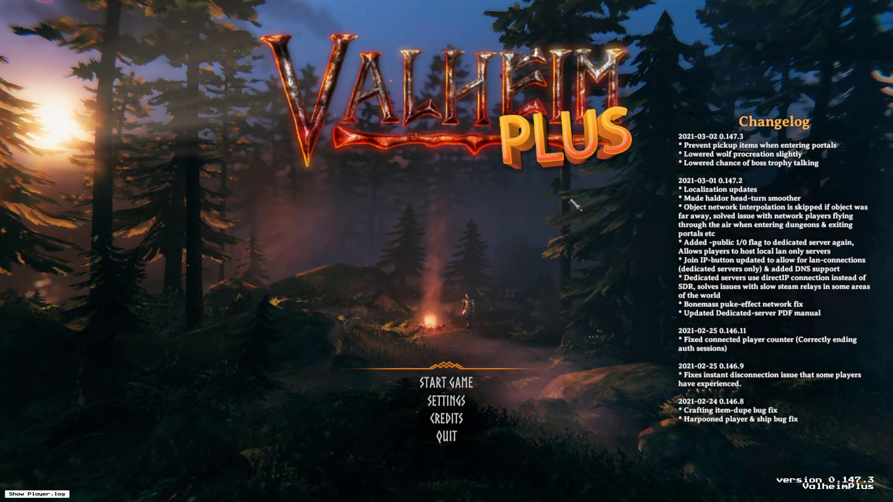
mouse_move(446, 437)
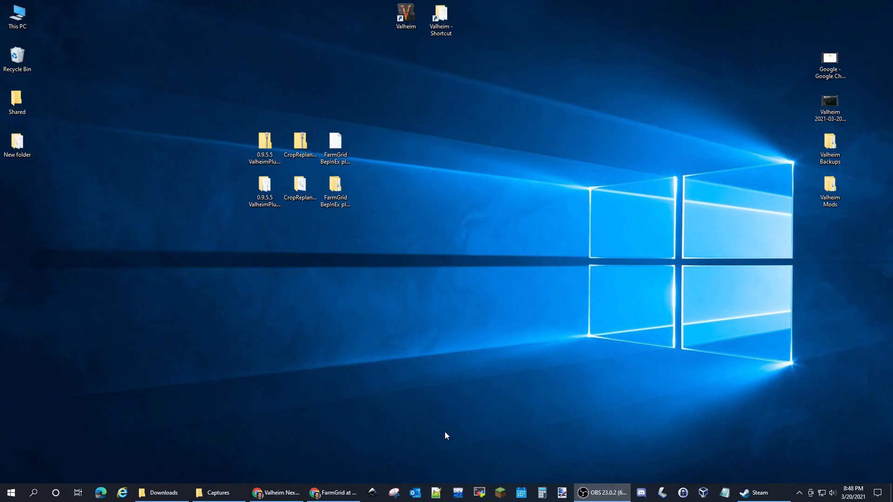
- Open Valheim\BepInEx\config from the Valheim folder shortcut
click(440, 17)
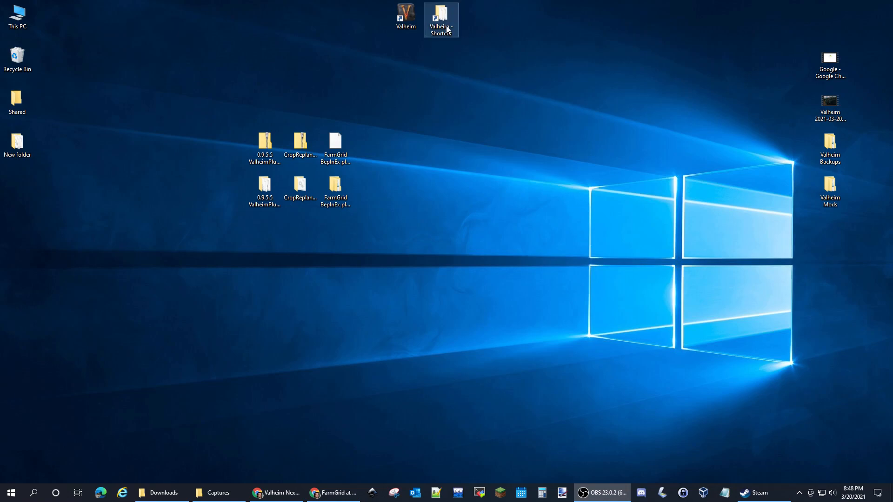
double_click(440, 16)
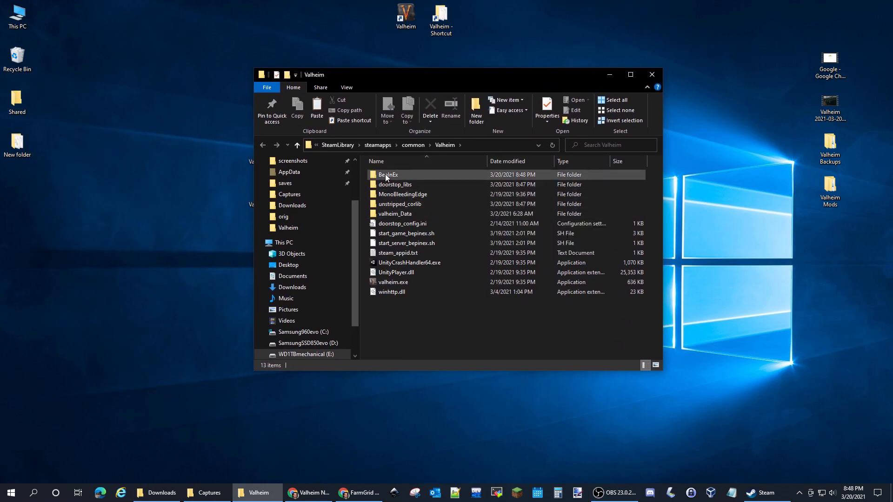
double_click(388, 175)
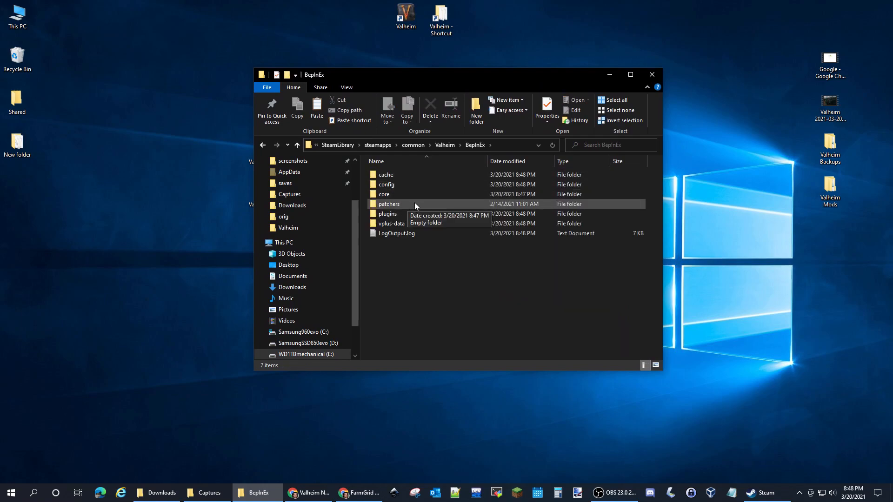
double_click(385, 185)
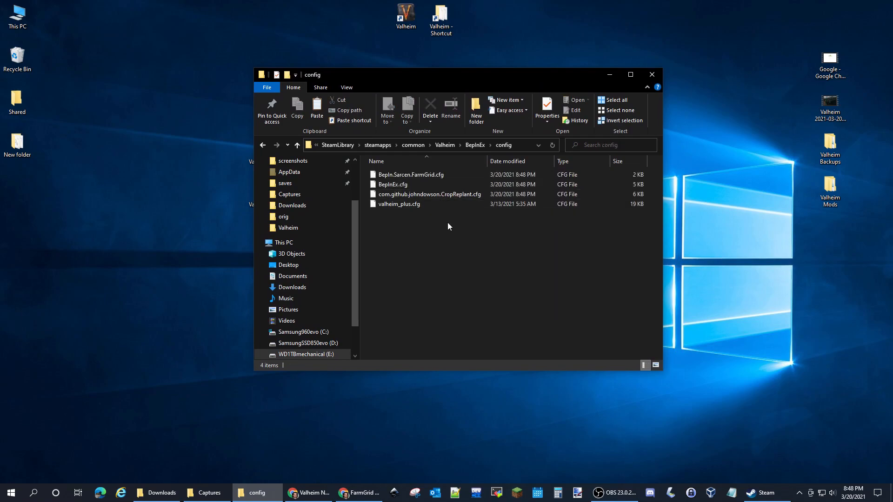
mouse_move(400, 204)
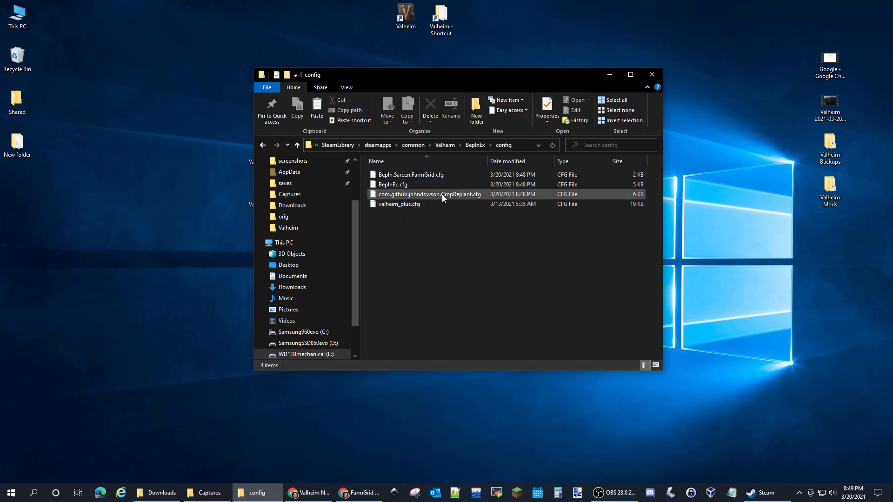
mouse_move(454, 197)
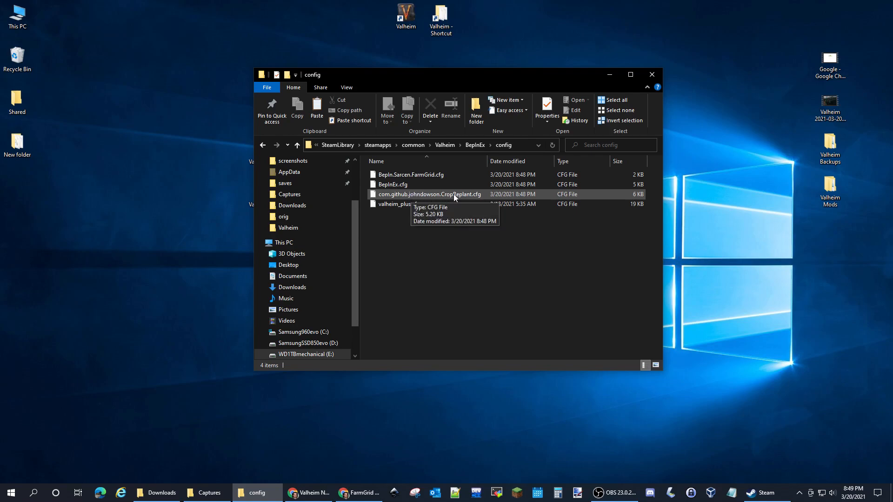
- Review CropReplant.cfg in Notepad++, then close the file and exit Notepad++
right_click(429, 195)
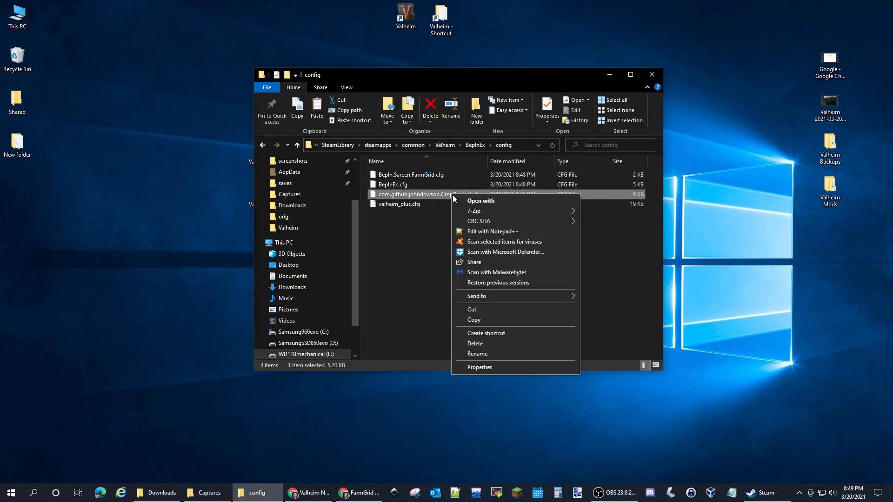
click(492, 231)
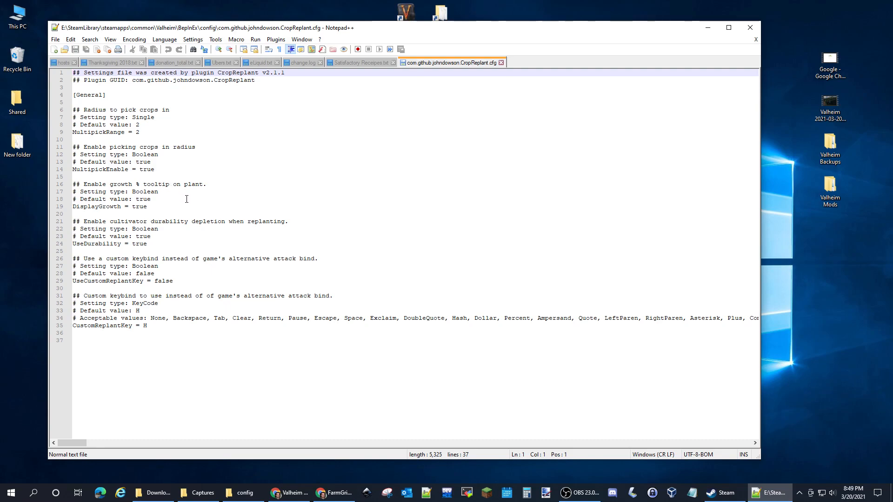
mouse_move(141, 159)
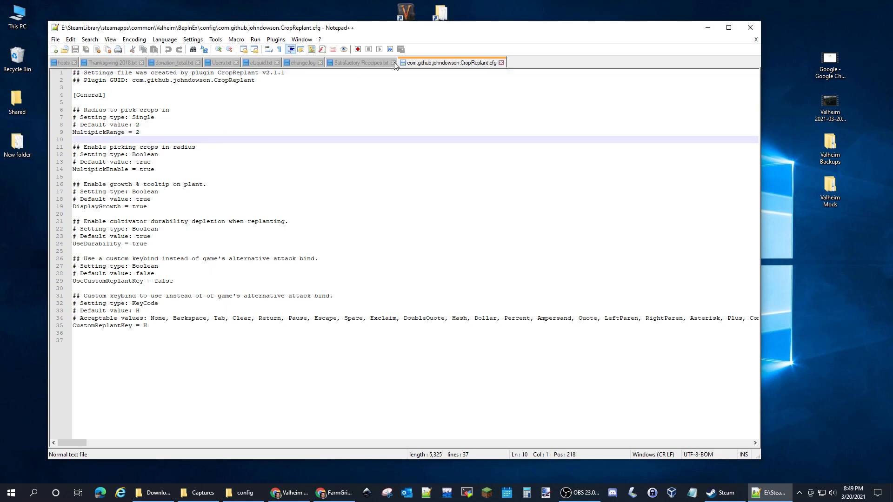
click(358, 63)
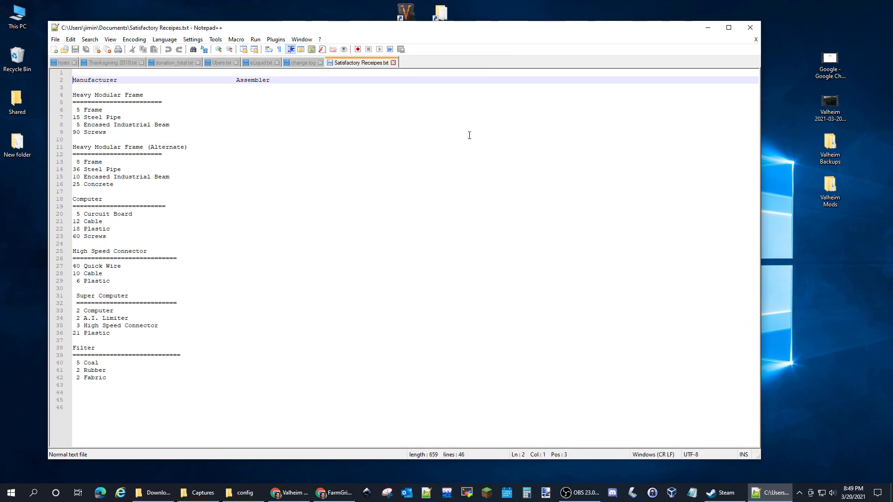
click(250, 493)
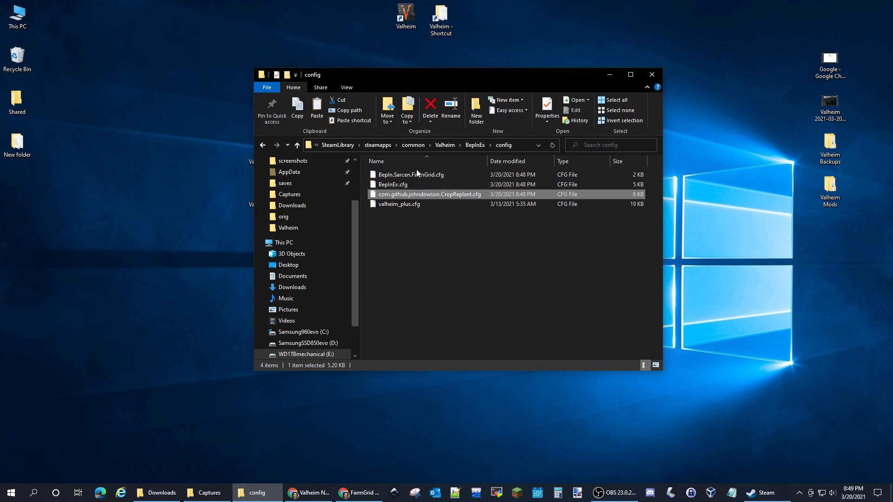
- Edit BepIn.Sarcen.FarmGrid.cfg in Notepad++, setting farmGridSections to 3
right_click(410, 174)
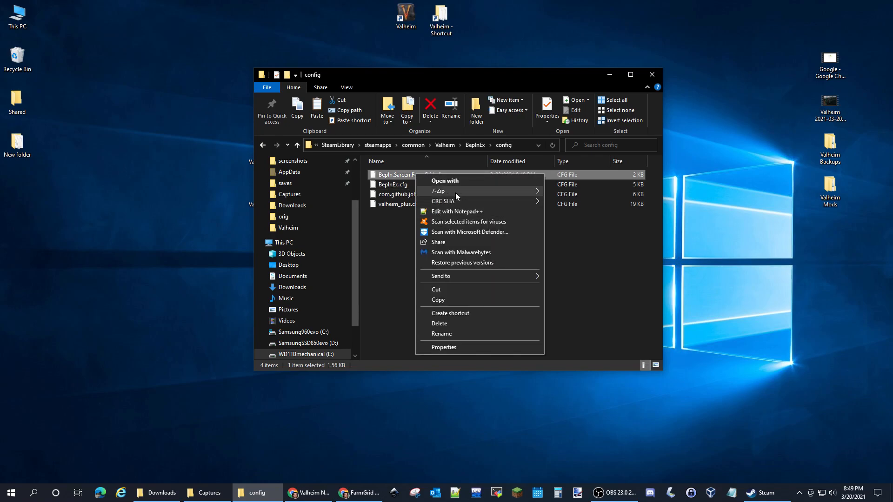
click(456, 211)
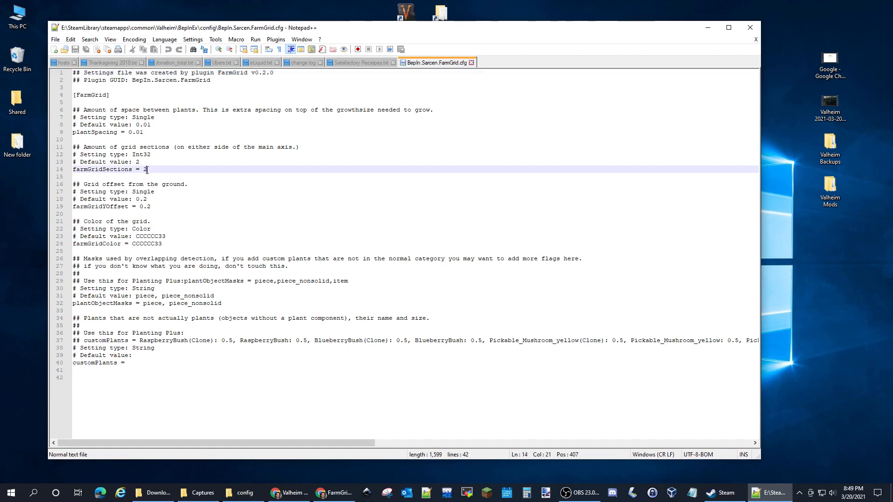
text(3)
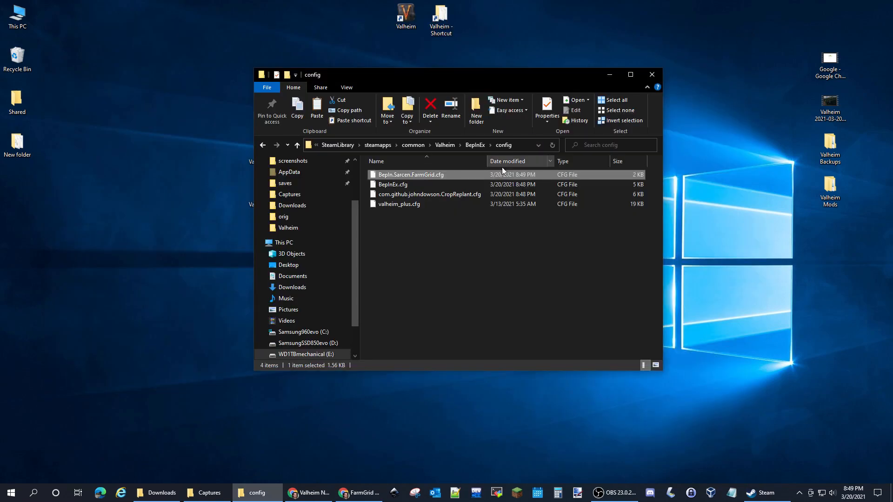
- Open valheim_plus.cfg in Notepad++ and scroll through to the Hotkeys, Items and Hud sections
right_click(399, 204)
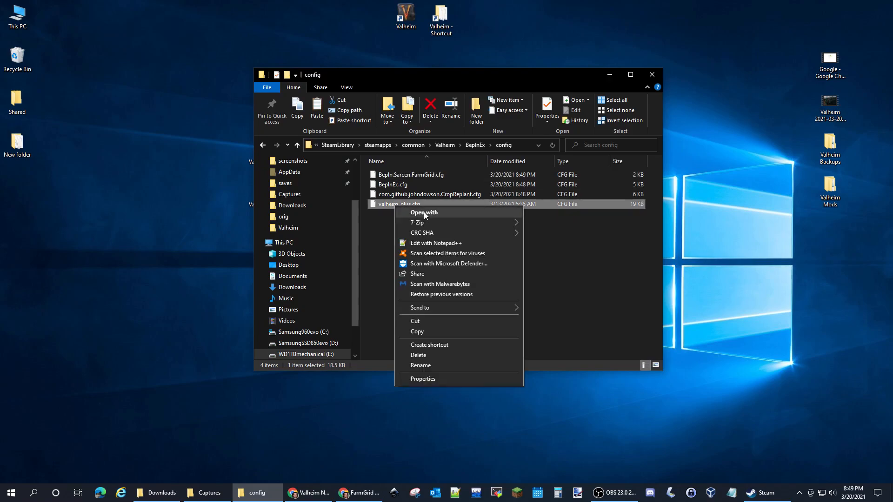
click(435, 243)
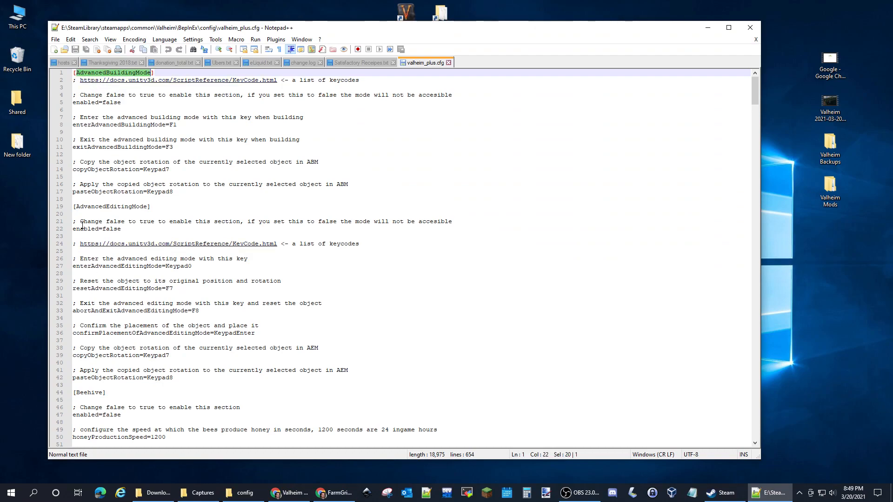
click(92, 207)
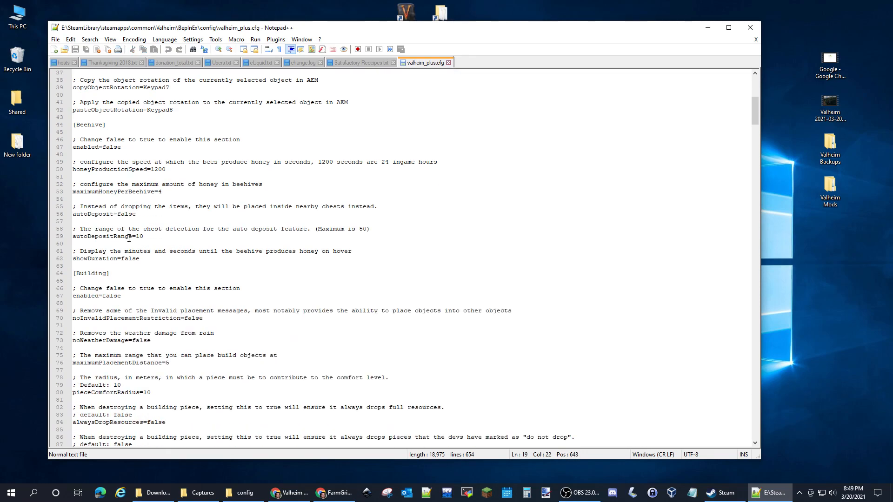
scroll(down, 3)
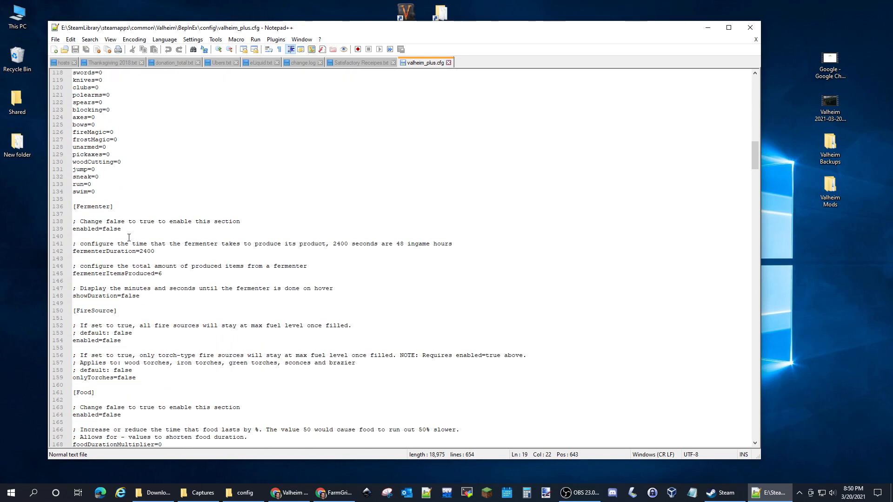
scroll(down, 3)
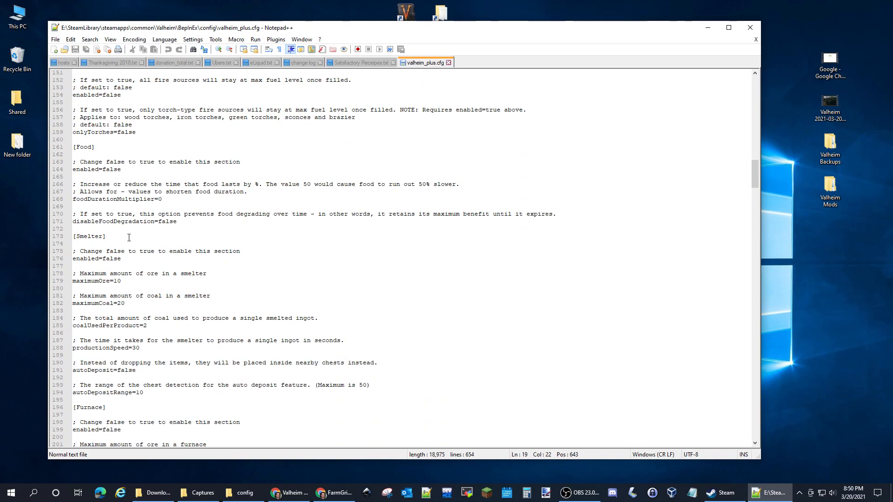
scroll(down, 3)
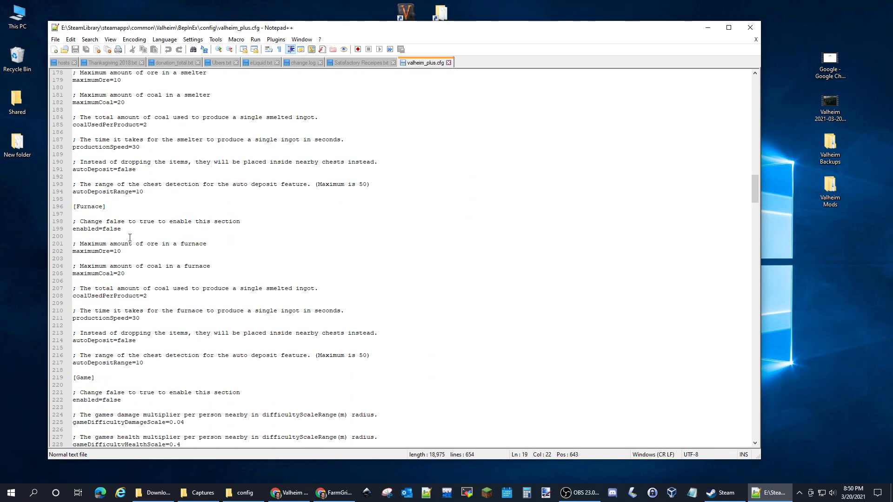
scroll(down, 3)
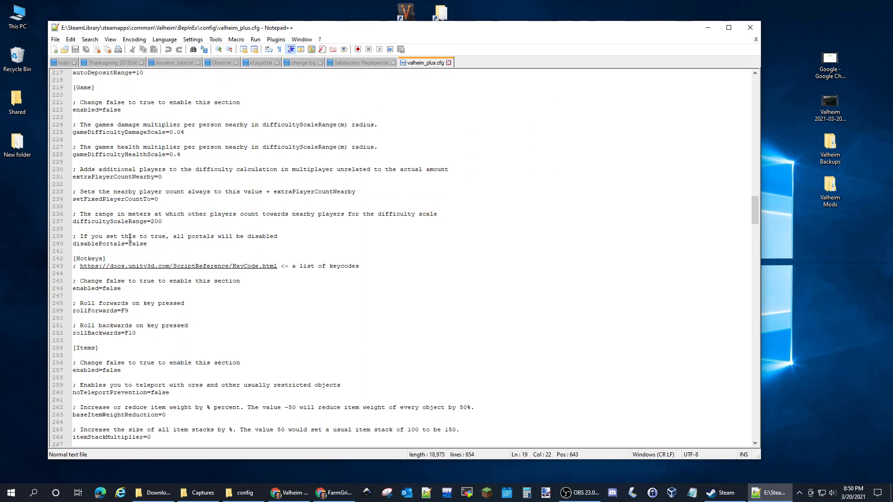
scroll(down, 3)
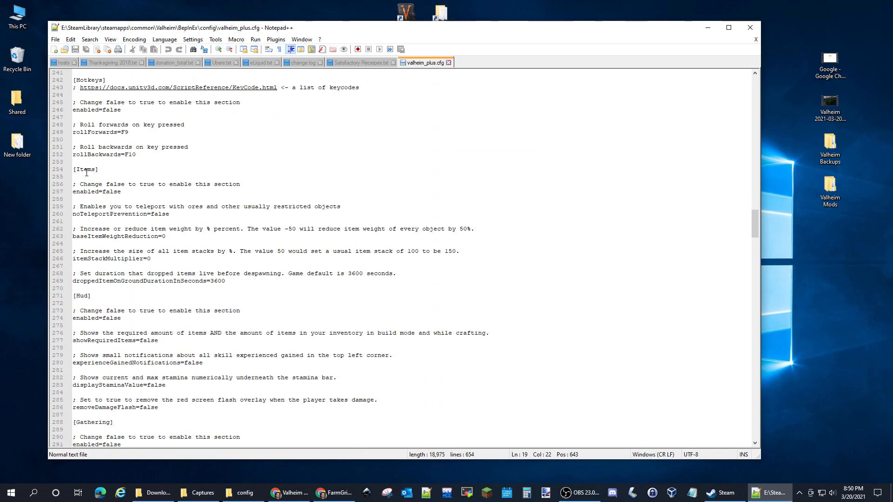
- Set enabled and noTeleportPrevention to true under [Items] in valheim_plus.cfg
double_click(85, 170)
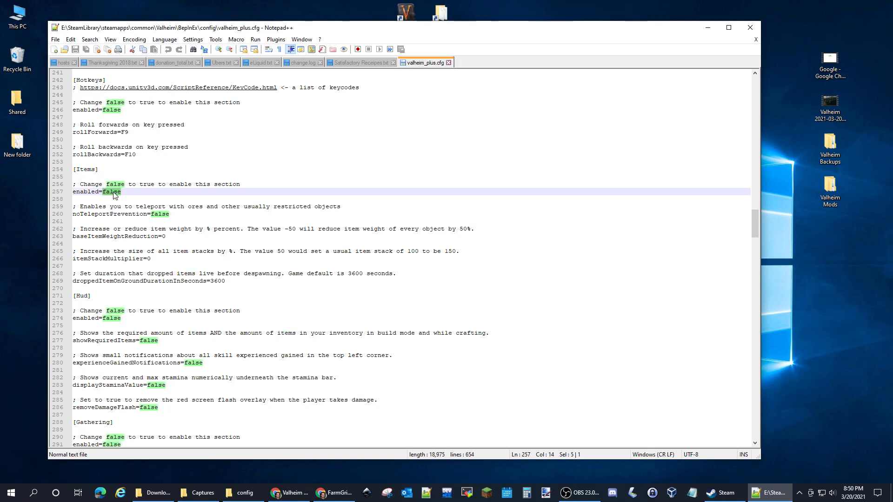
text(tru)
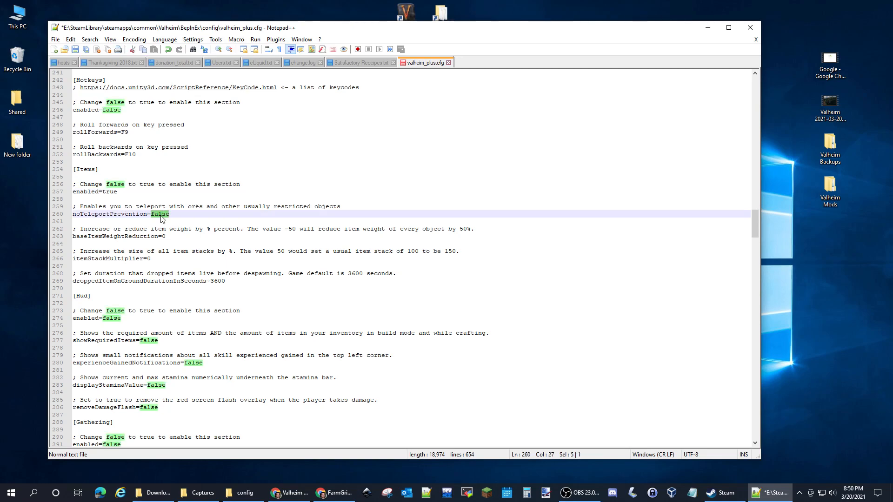
text(tru)
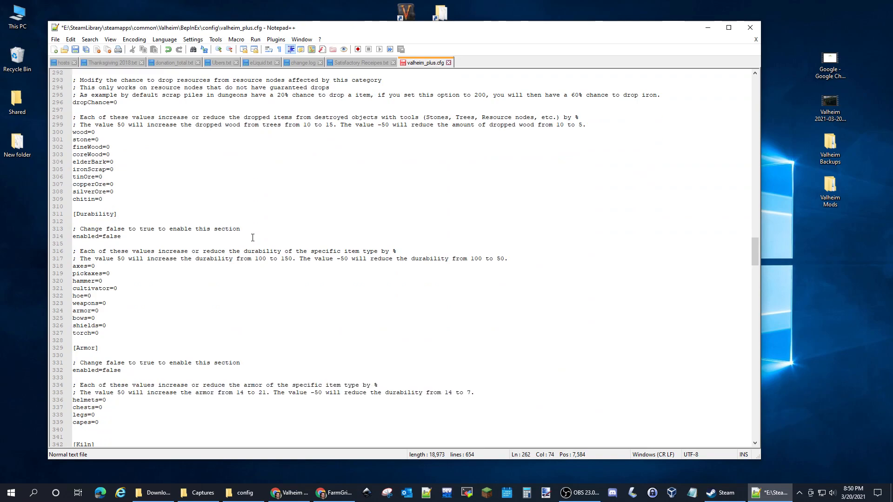
- Scroll down through valheim_plus.cfg to the FirstPerson section
scroll(down, 3)
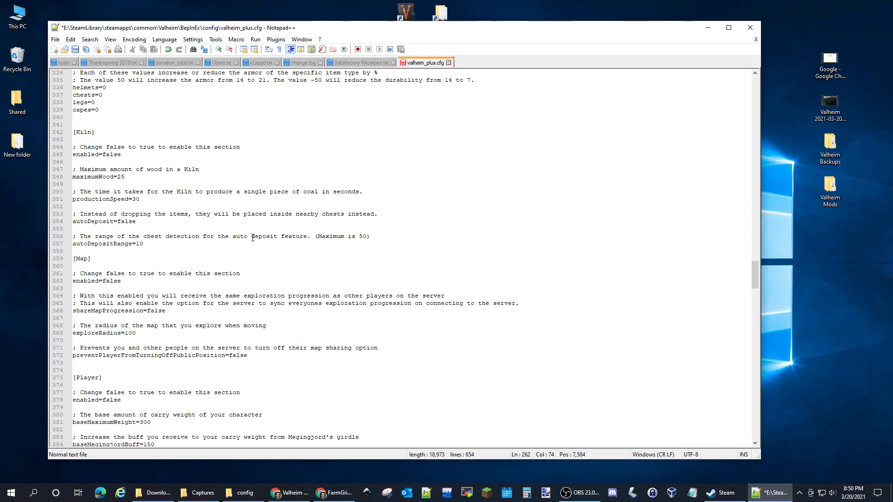
scroll(down, 3)
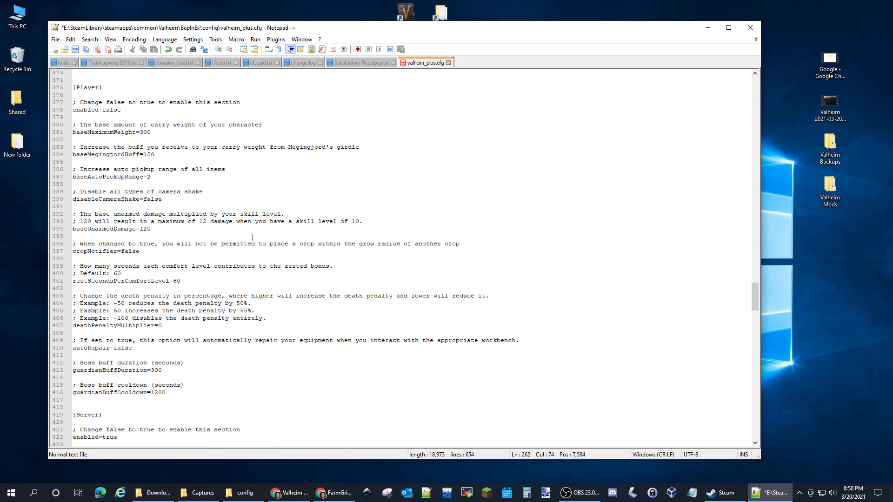
scroll(down, 3)
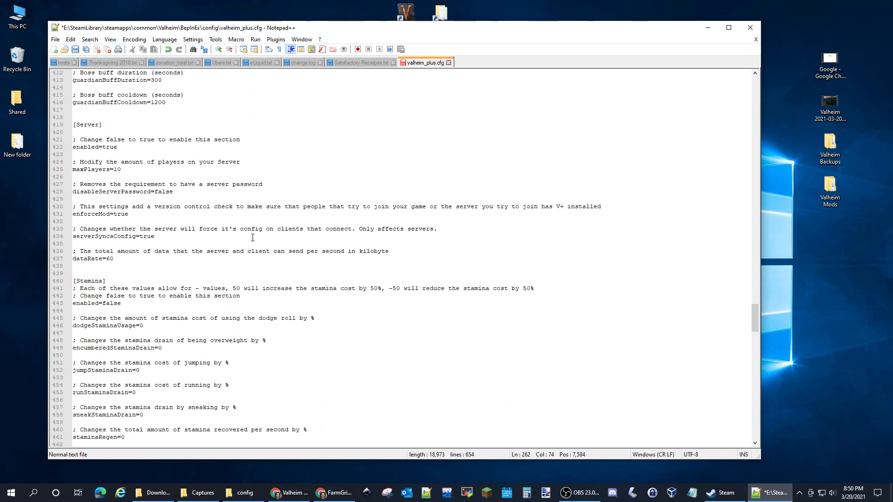
scroll(down, 3)
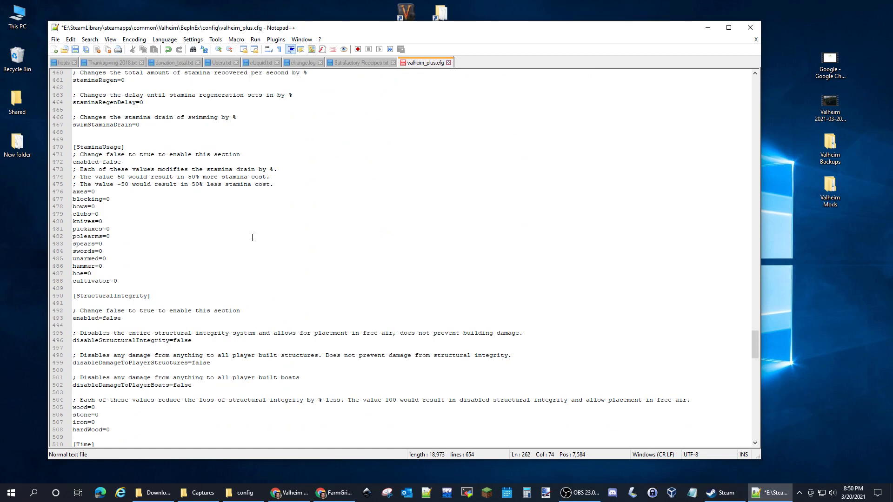
scroll(down, 3)
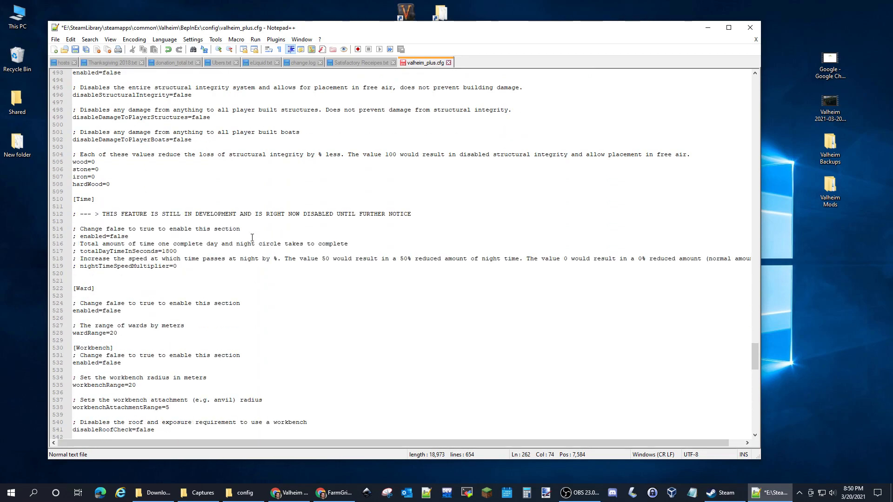
scroll(down, 3)
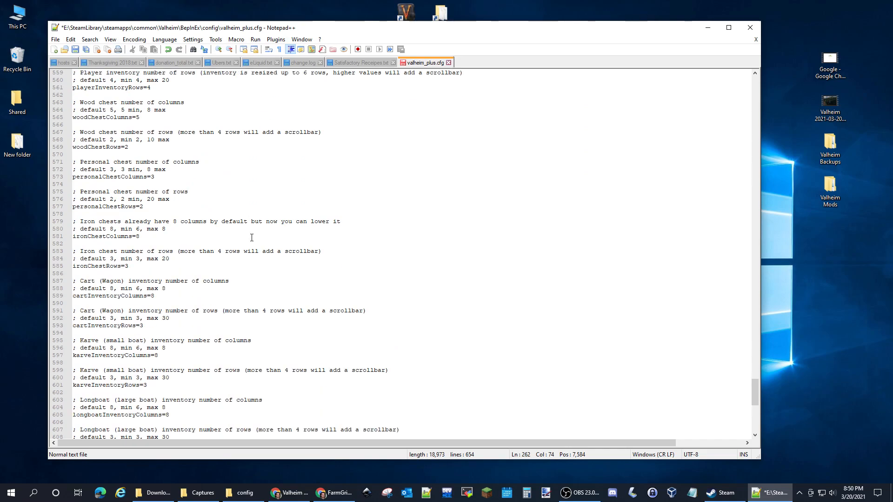
scroll(down, 3)
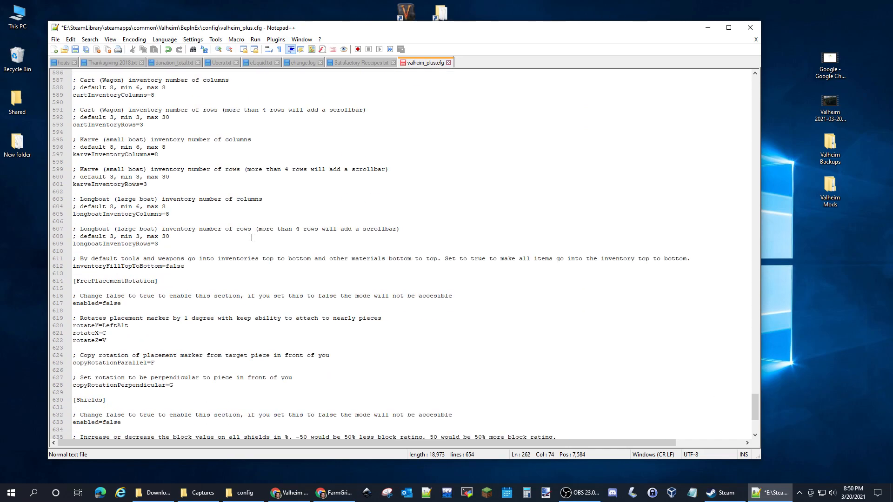
scroll(down, 3)
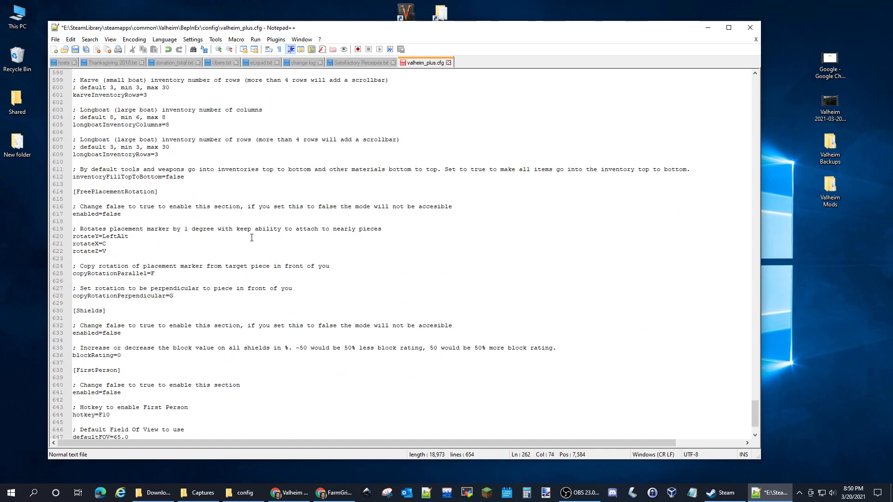
scroll(down, 3)
text(fir)
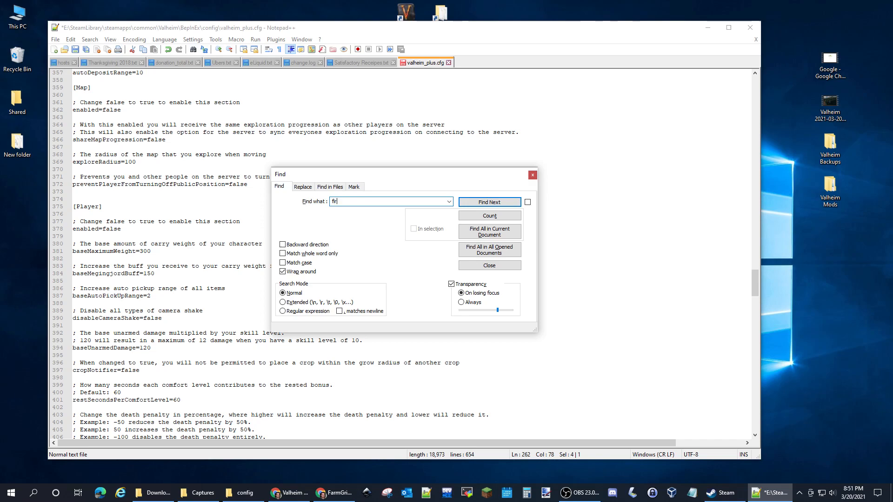
- Find FireSource, set its enabled to true, then save and close Notepad++
click(489, 202)
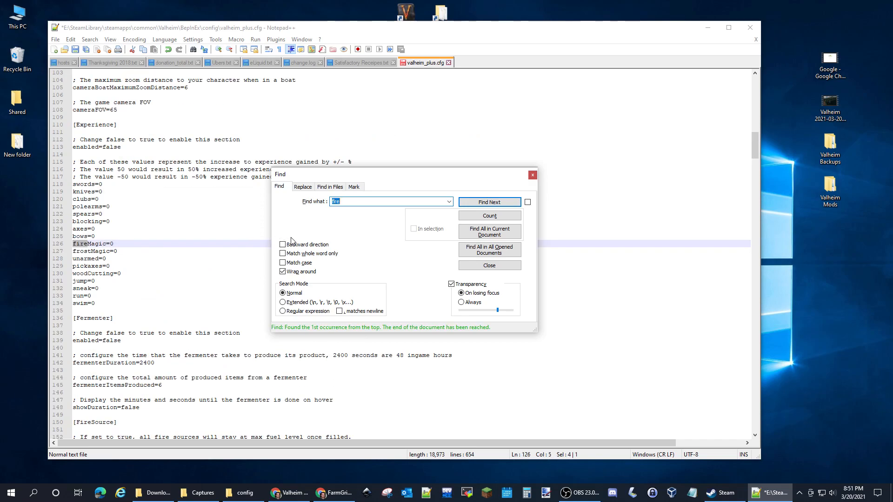
click(489, 202)
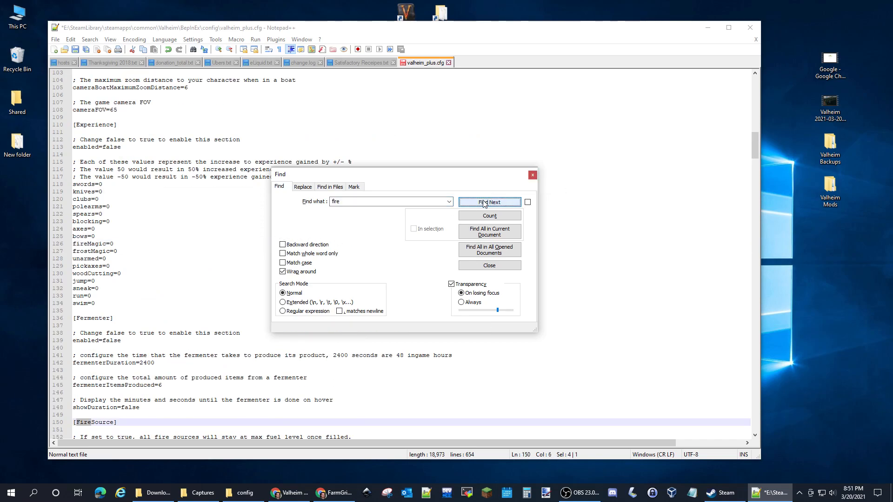
click(489, 264)
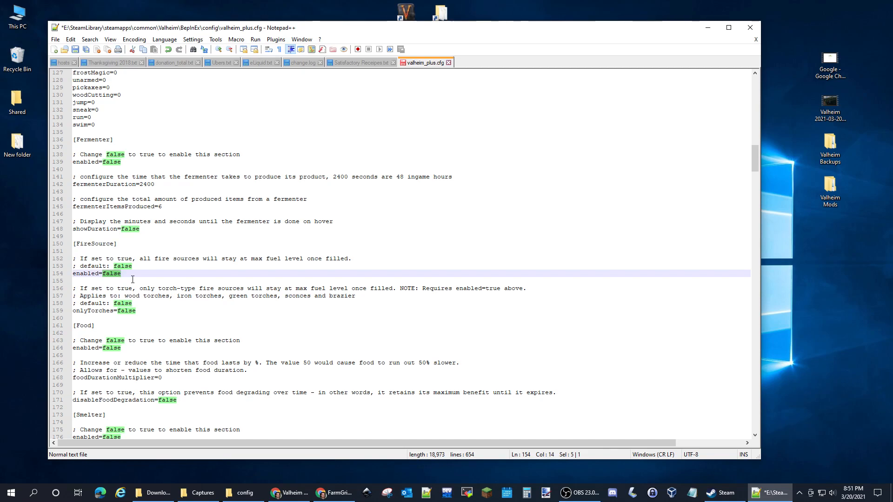
text(t)
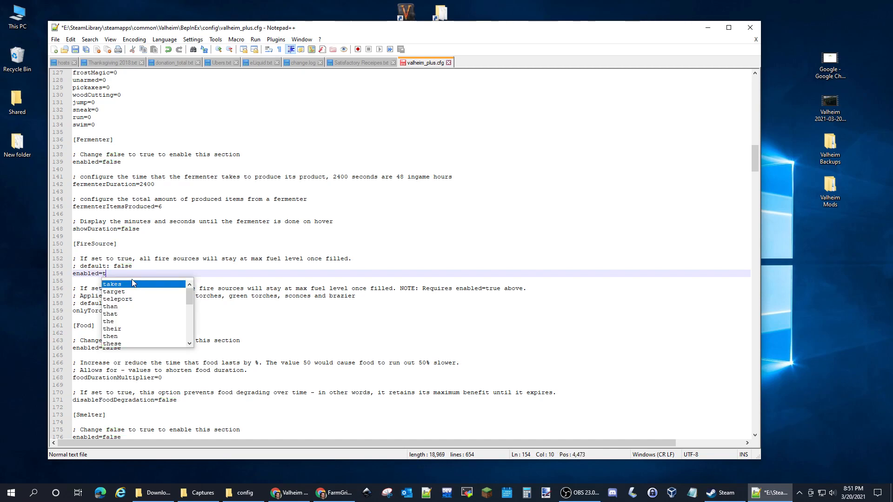
text(rue)
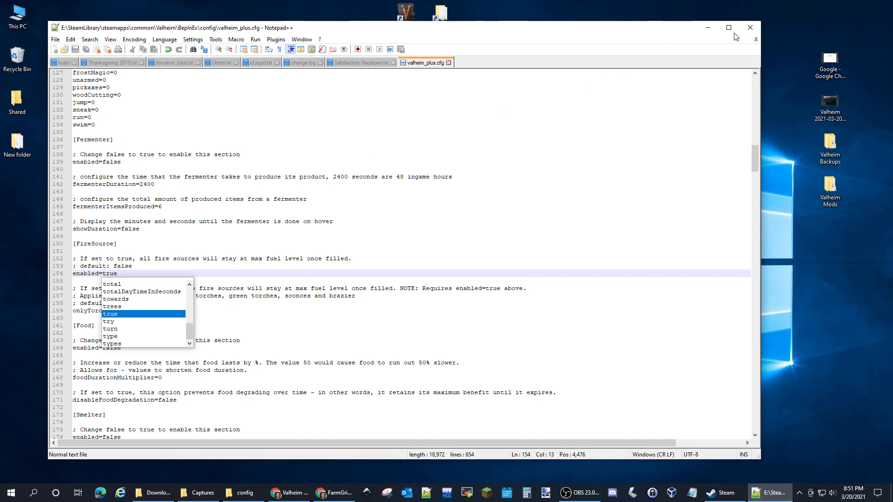
click(244, 492)
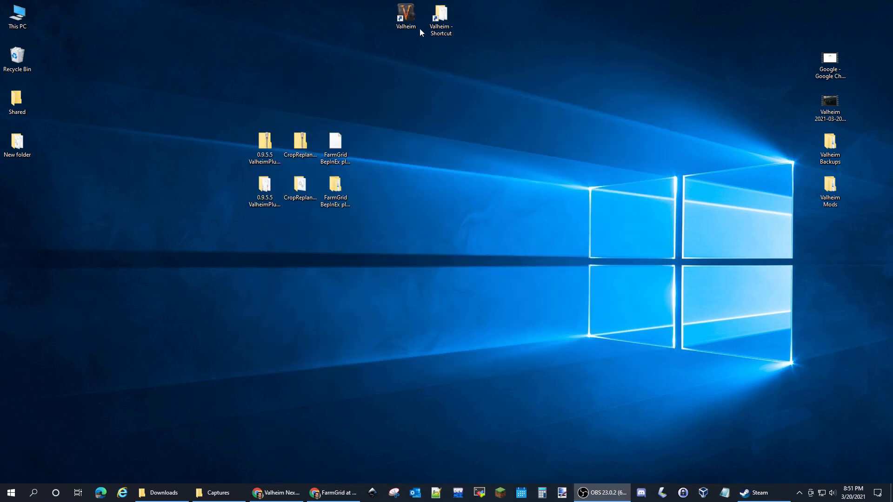
- Launch Valheim from its desktop shortcut
click(405, 13)
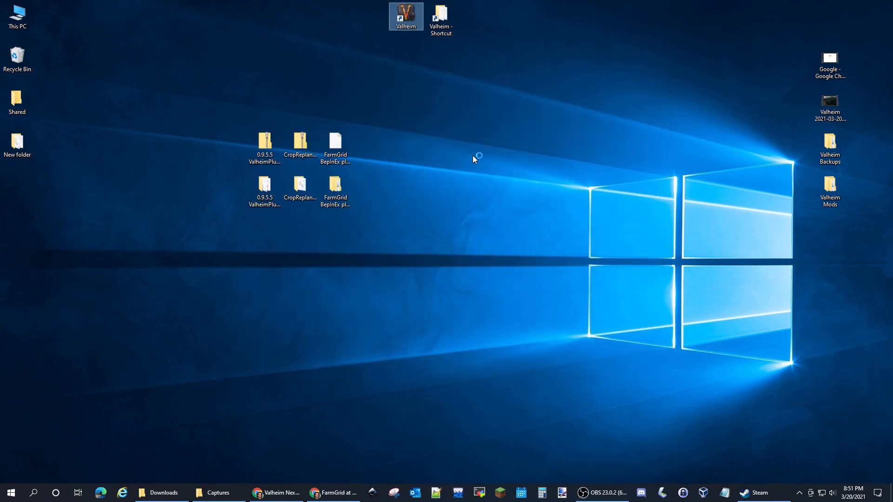
double_click(405, 16)
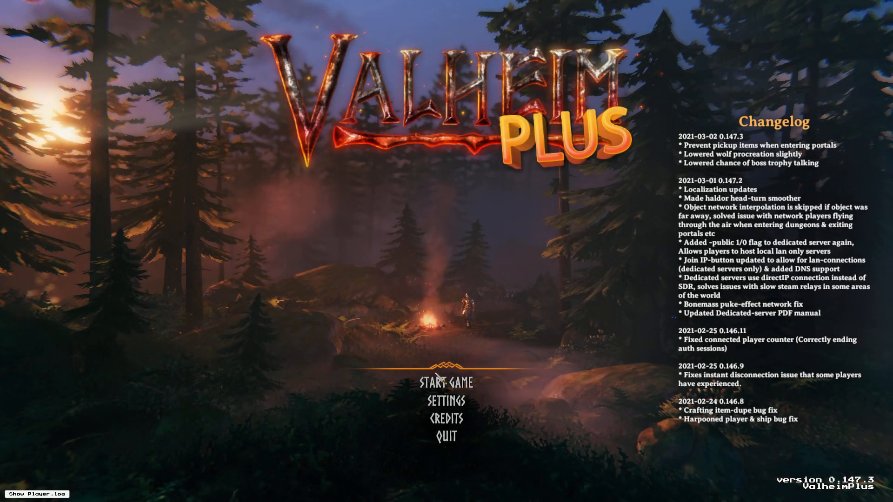
- Start the DadsWorld world from Valheim's Select World menu
click(445, 381)
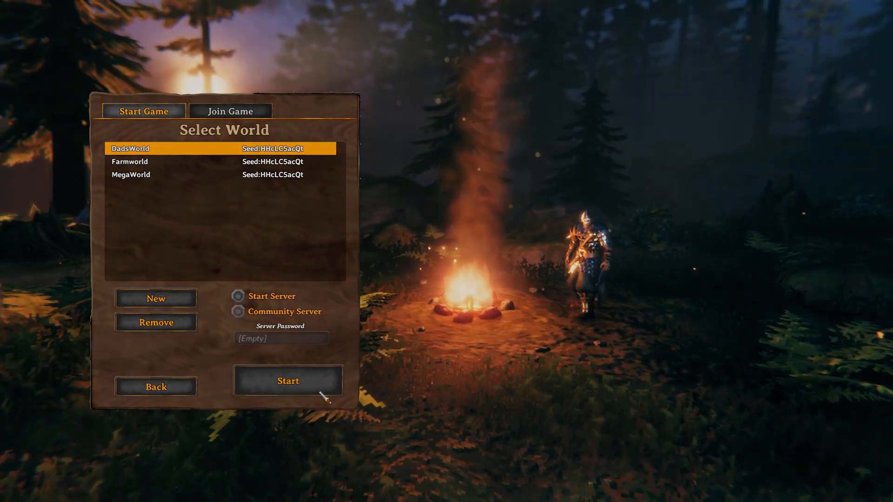
click(288, 380)
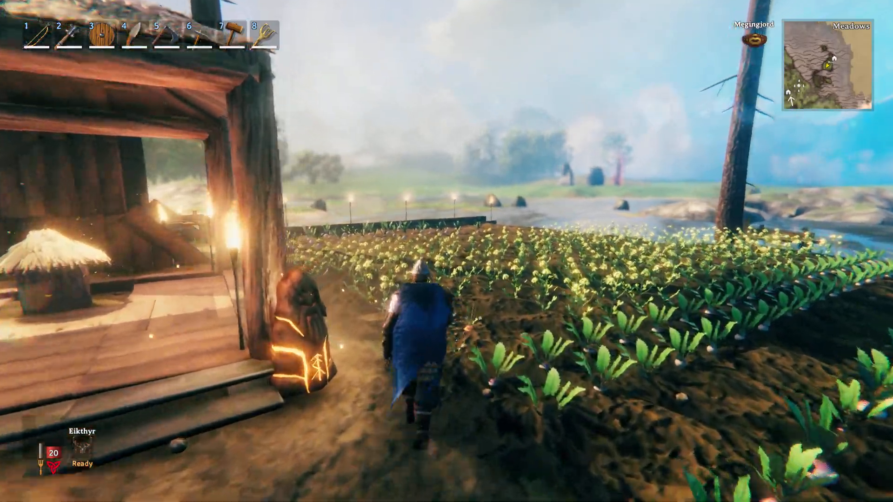
- Walk past the house to the turnip field and open the storage chest
key(w)
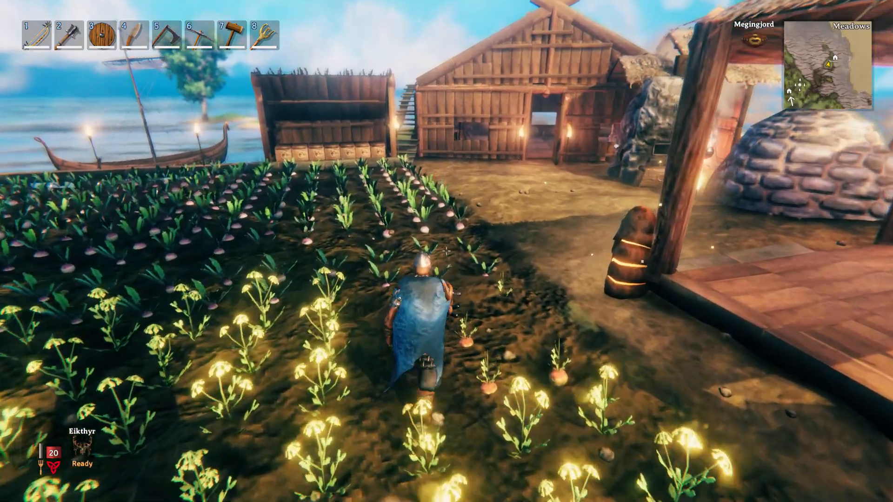
mouse_move(447, 251)
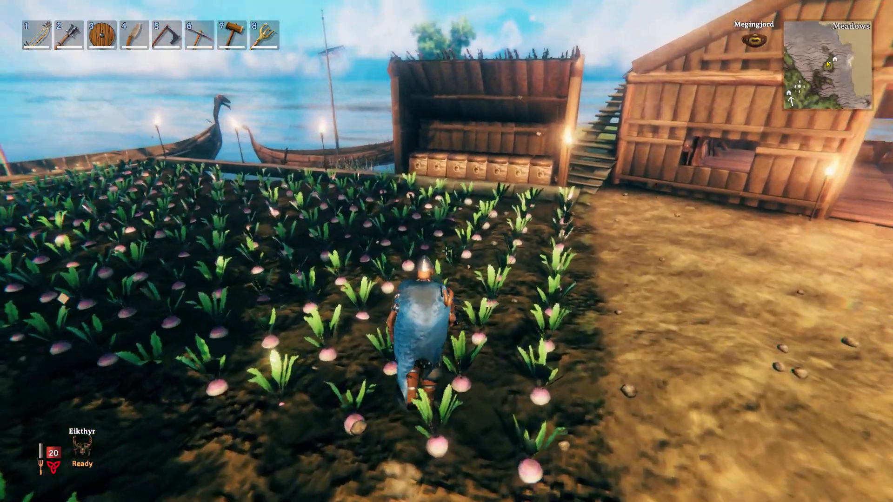
key(Tab)
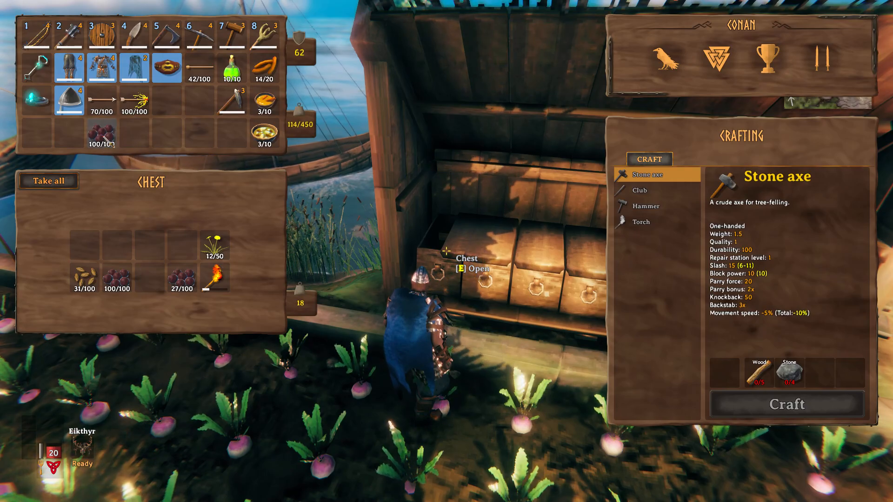
mouse_move(263, 37)
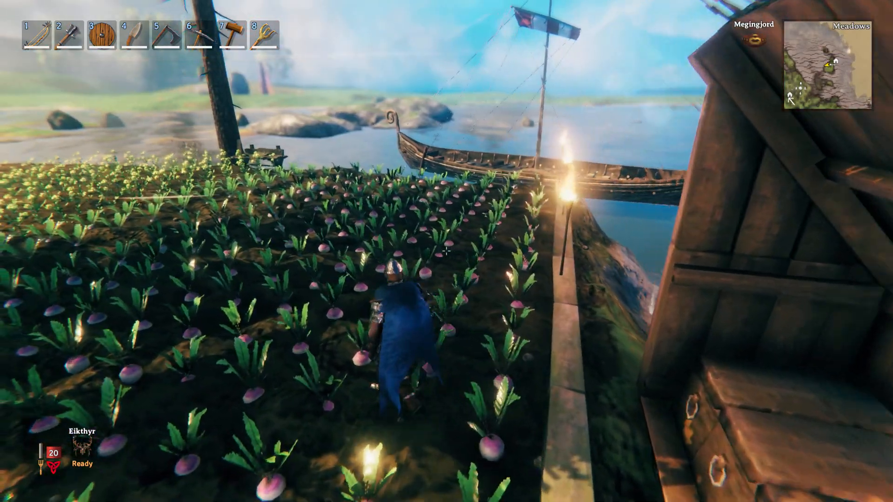
key(8)
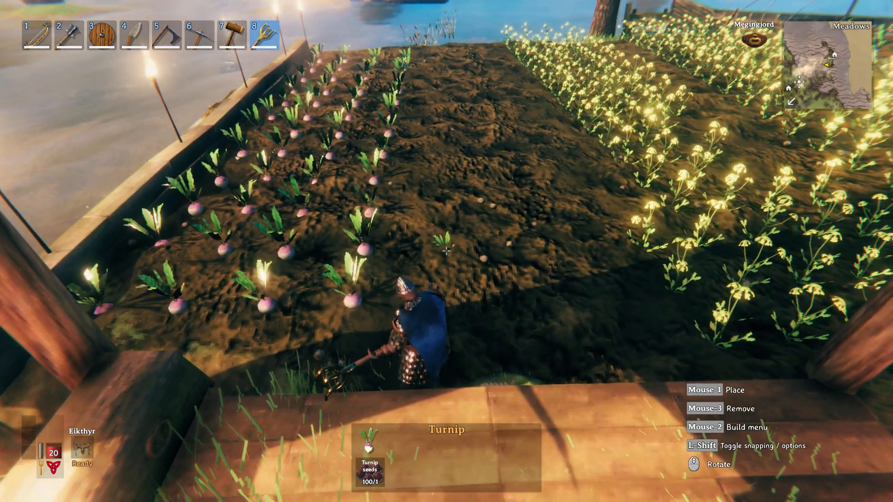
- Plant turnip seeds cell by cell in grid rows across the bare cultivated soil
click(446, 251)
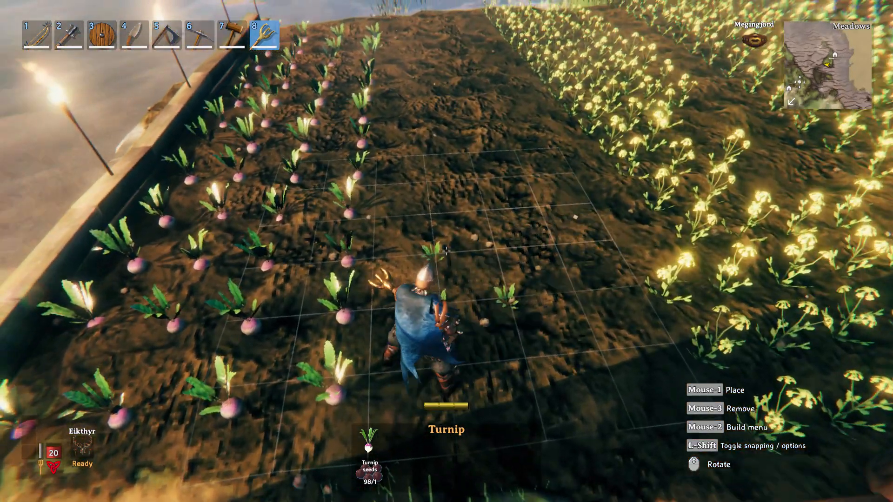
click(447, 257)
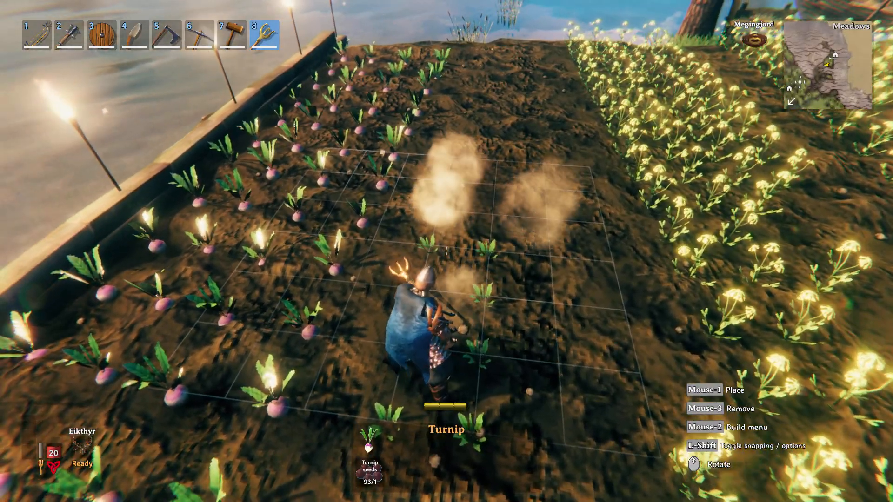
click(447, 252)
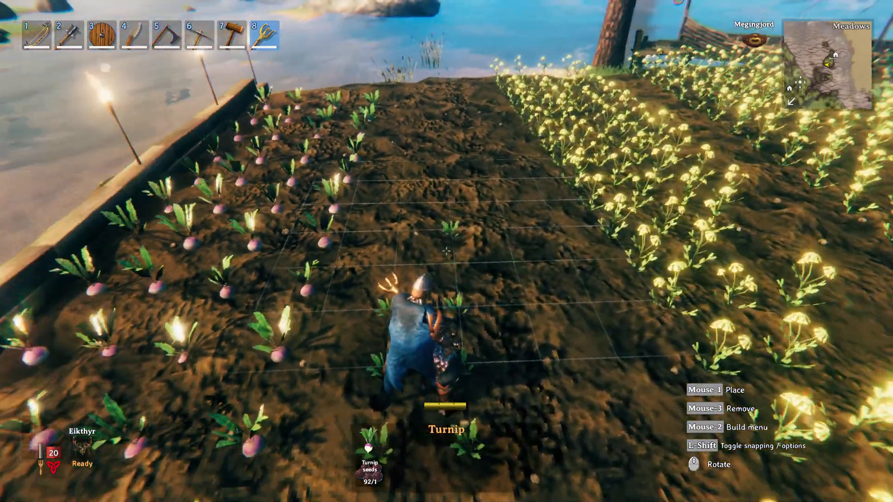
click(446, 254)
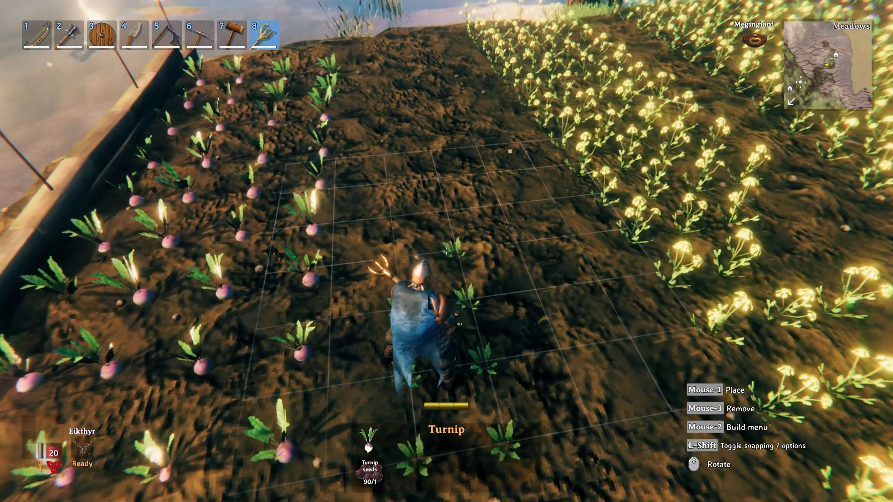
click(446, 256)
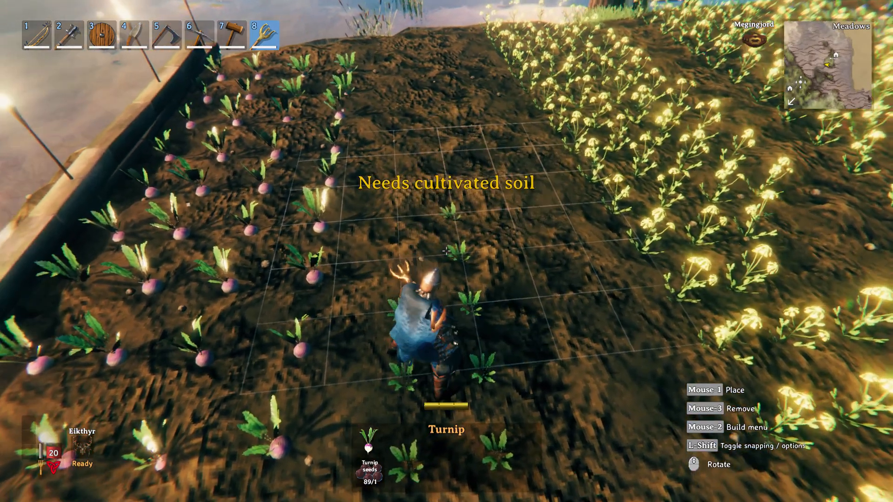
click(446, 256)
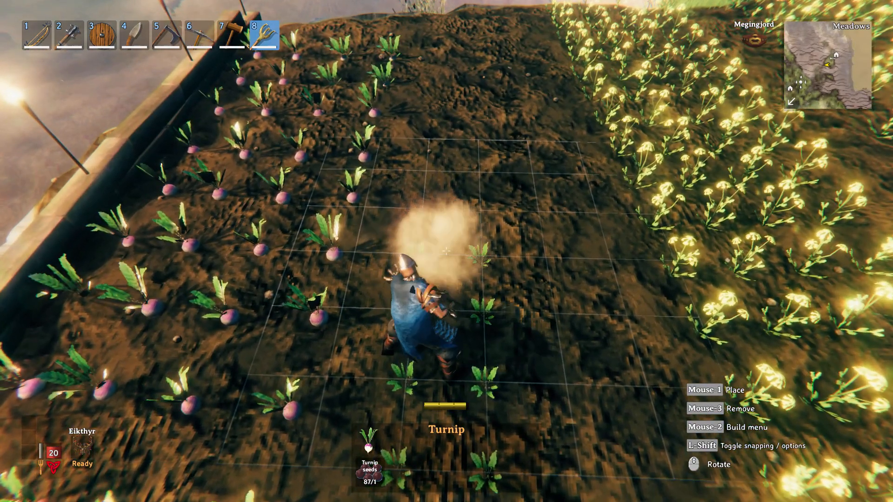
click(446, 253)
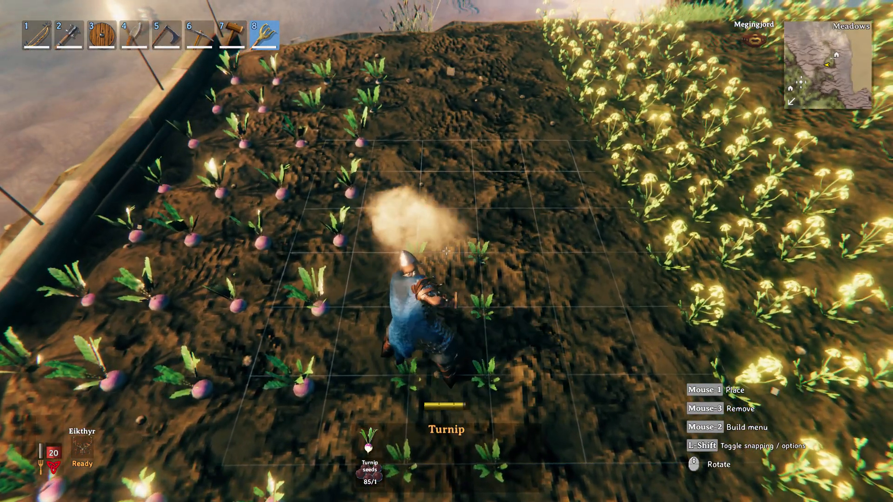
click(447, 253)
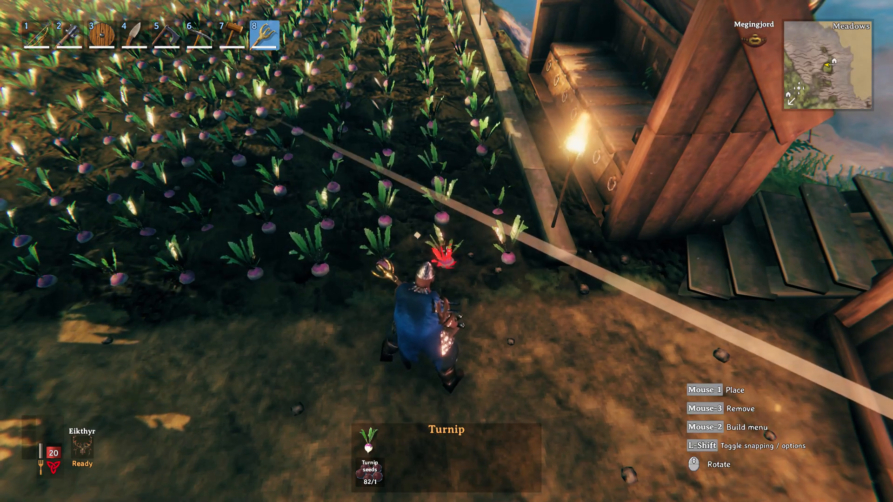
- Harvest blocks of ripe turnips so they auto-replant as fresh seedlings
click(445, 256)
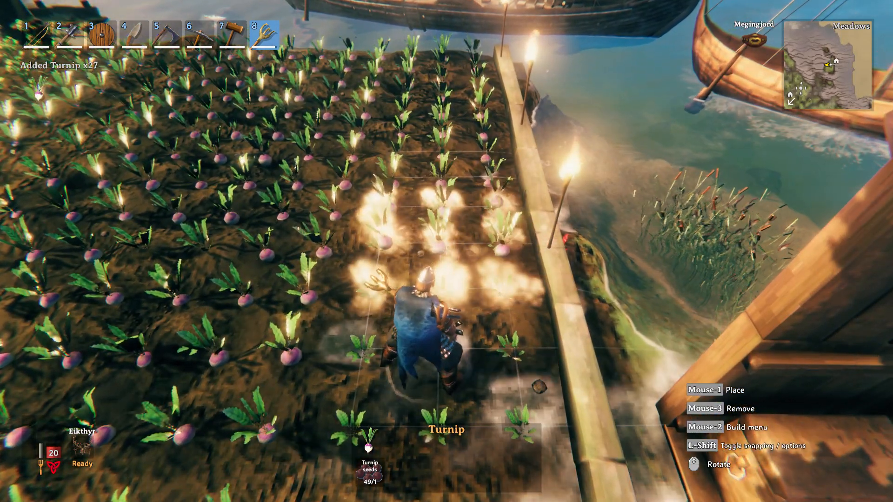
click(422, 279)
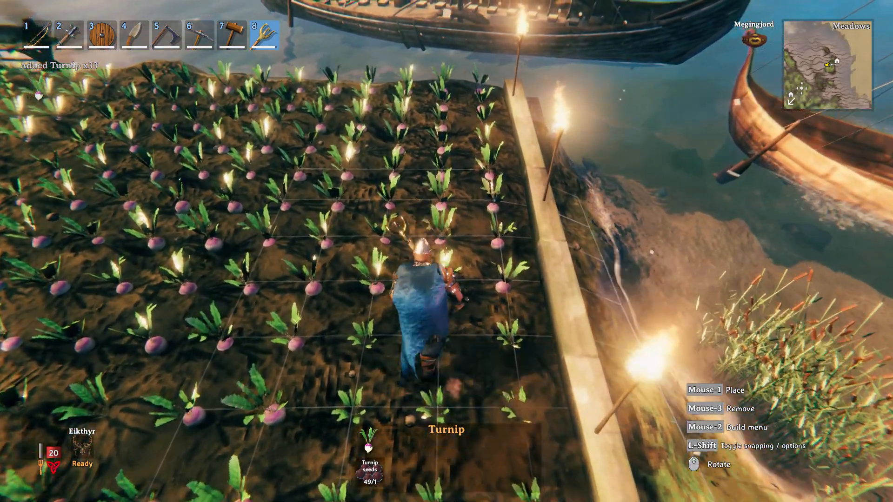
click(424, 276)
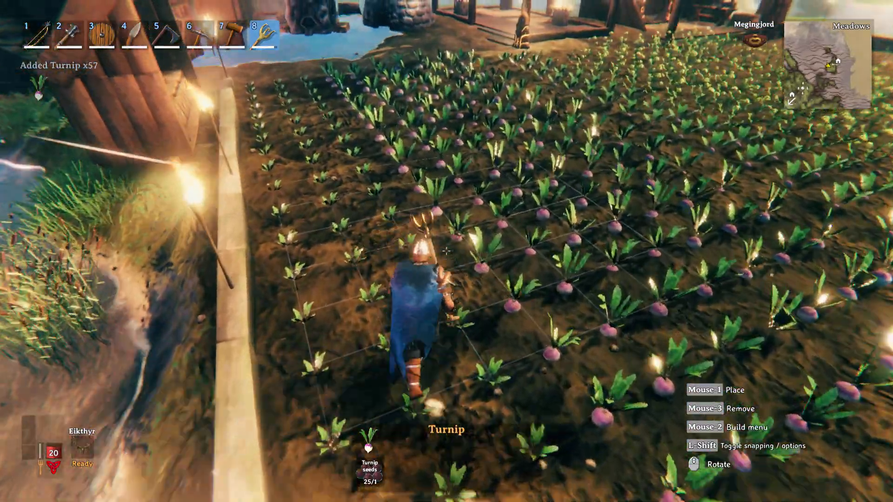
mouse_move(447, 251)
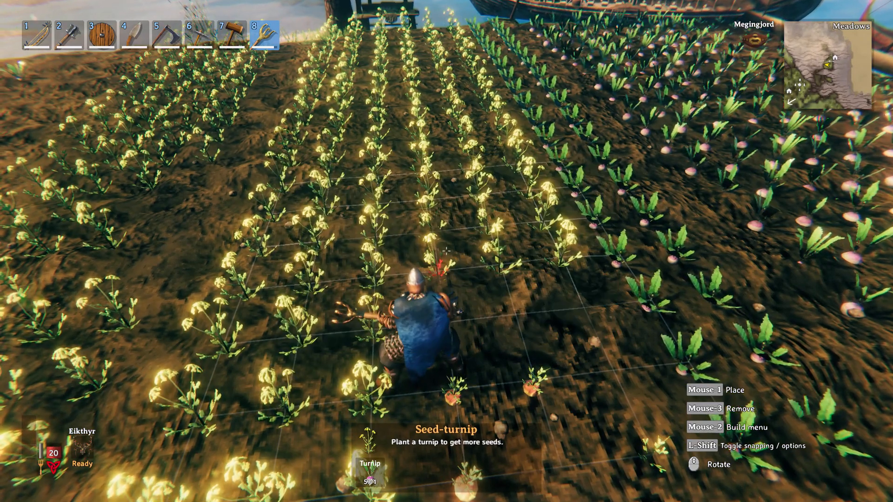
- Harvest and replant the flowering seed turnips, then check seed counts in the inventory
key(Tab)
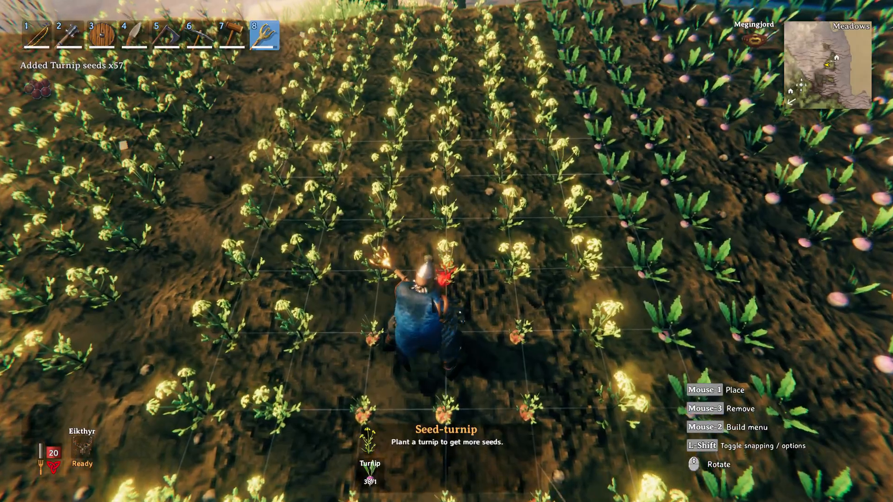
click(446, 251)
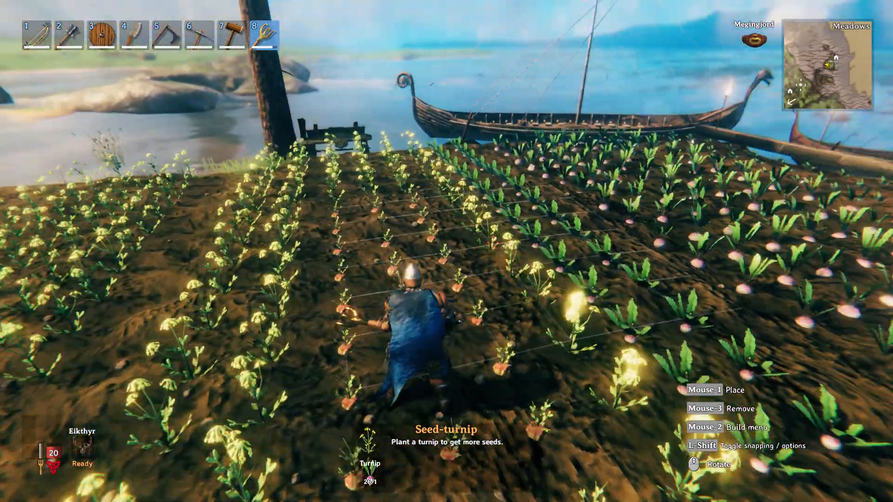
key(tab)
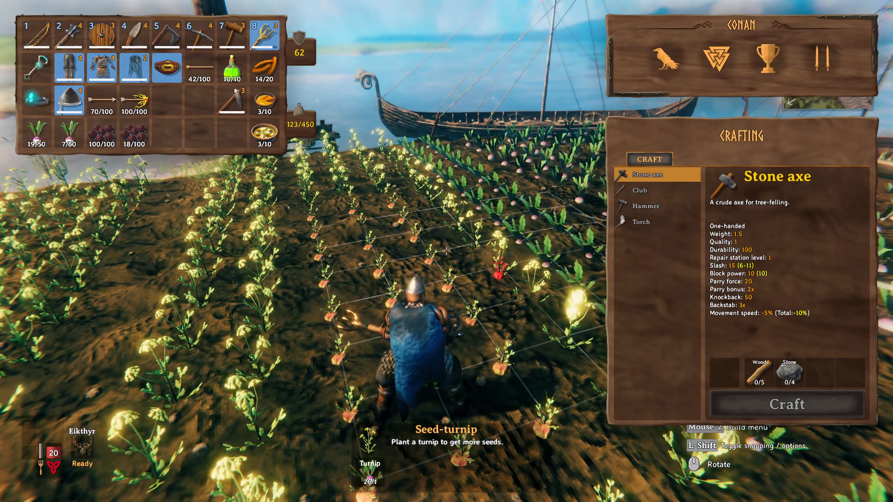
key(tab)
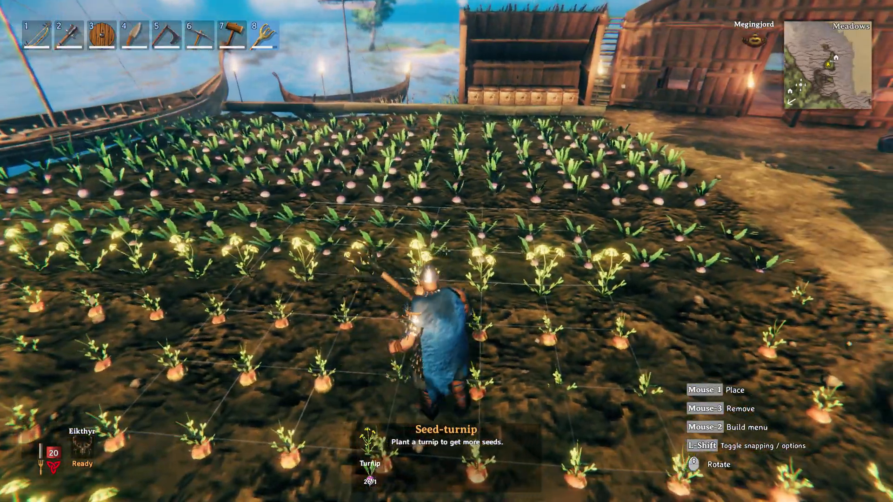